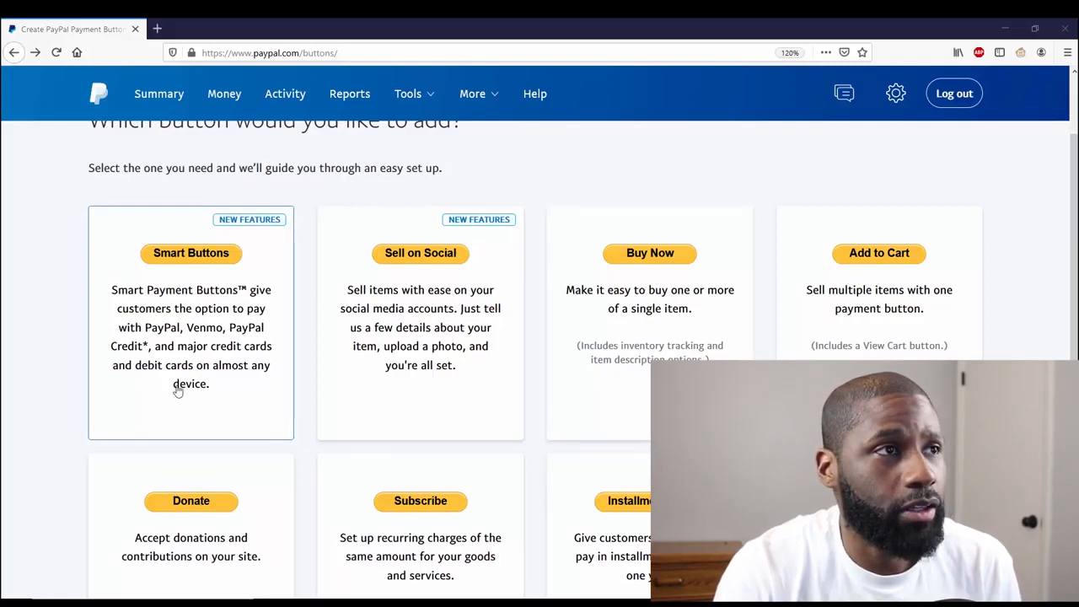
{"action": "mouse_move", "coordinate": [577, 236]}
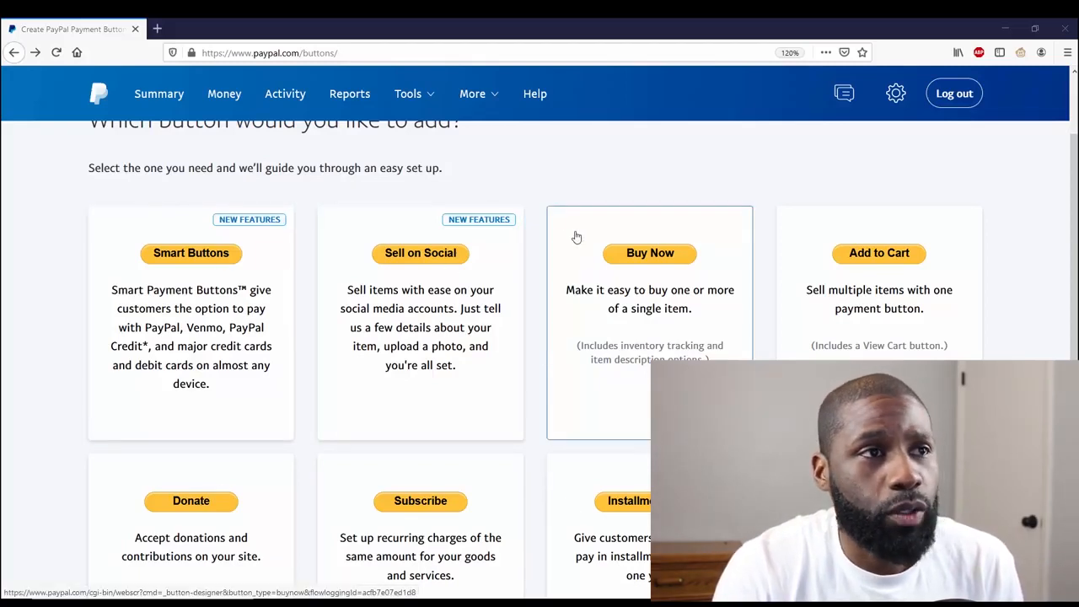
{"action": "mouse_move", "coordinate": [394, 161]}
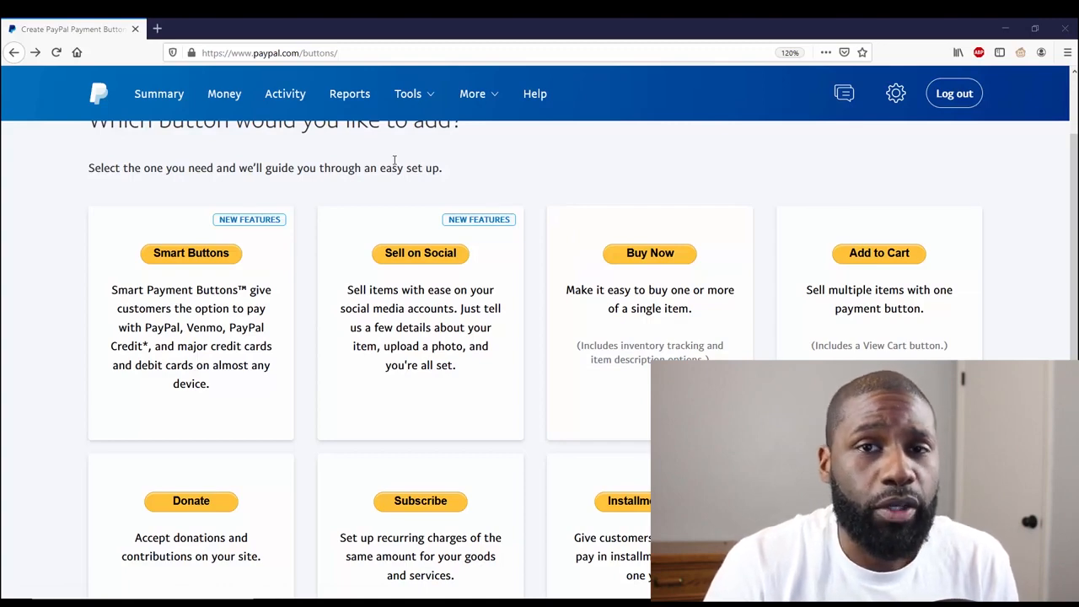
Choose Sell on Social from PayPal's payment button types
{"action": "left_click", "coordinate": [408, 94]}
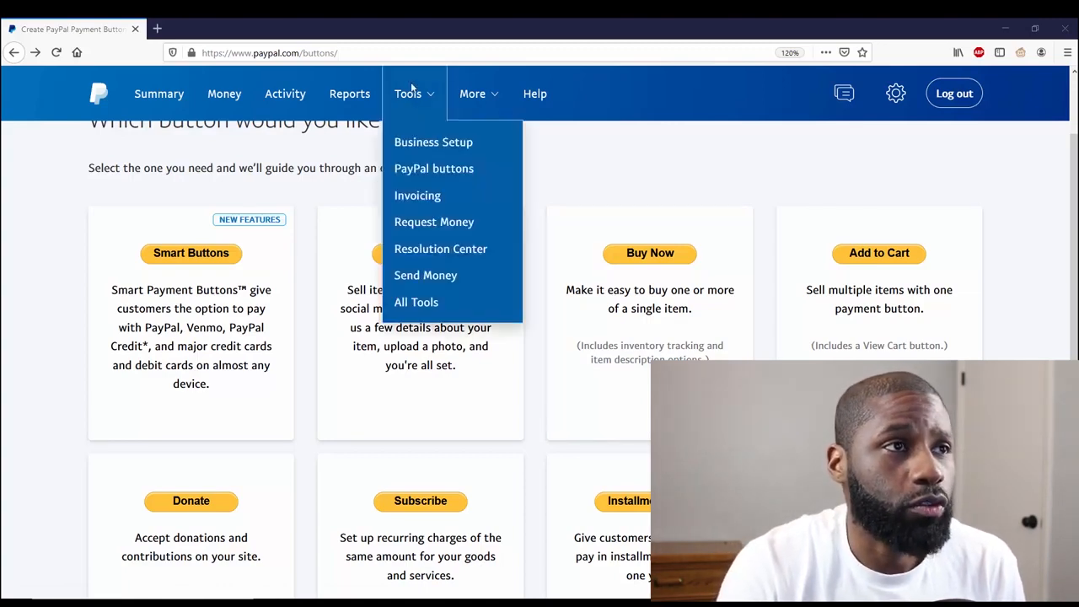
{"action": "mouse_move", "coordinate": [435, 169]}
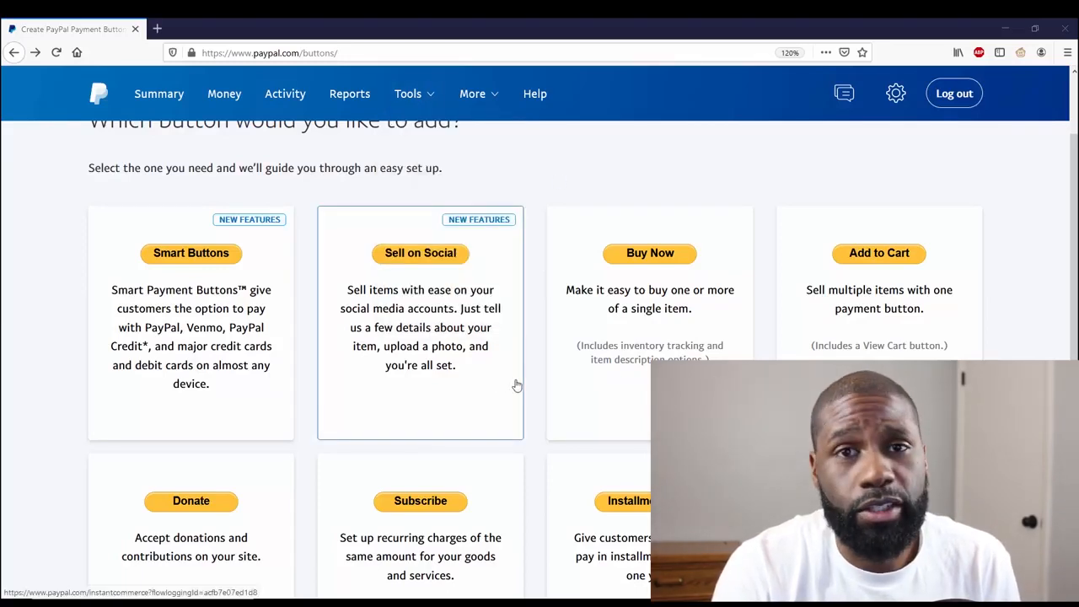
{"action": "mouse_move", "coordinate": [408, 284]}
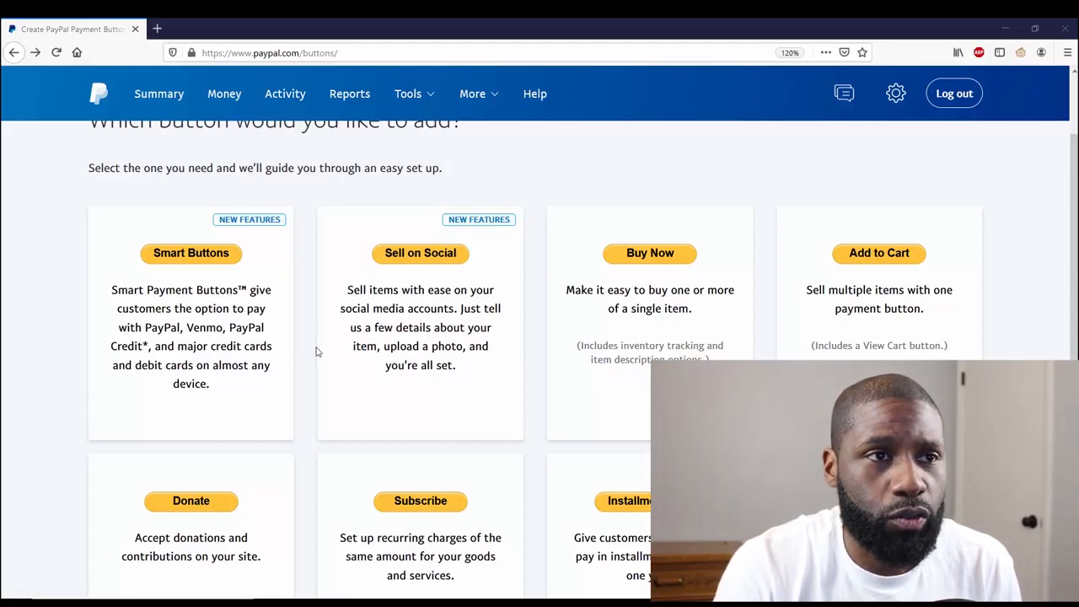
{"action": "mouse_move", "coordinate": [420, 253]}
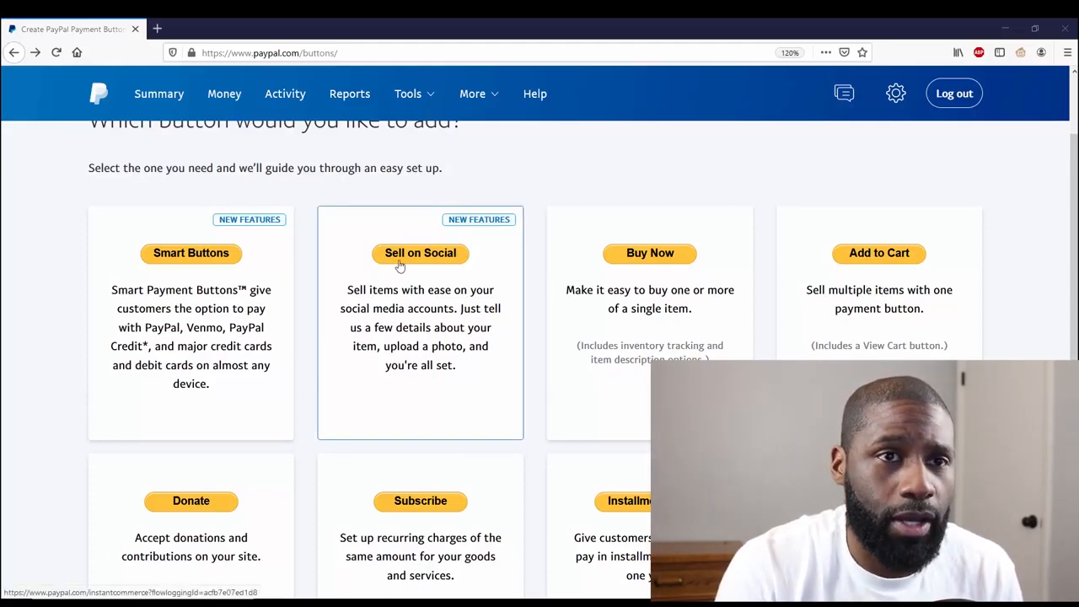
{"action": "mouse_move", "coordinate": [397, 289]}
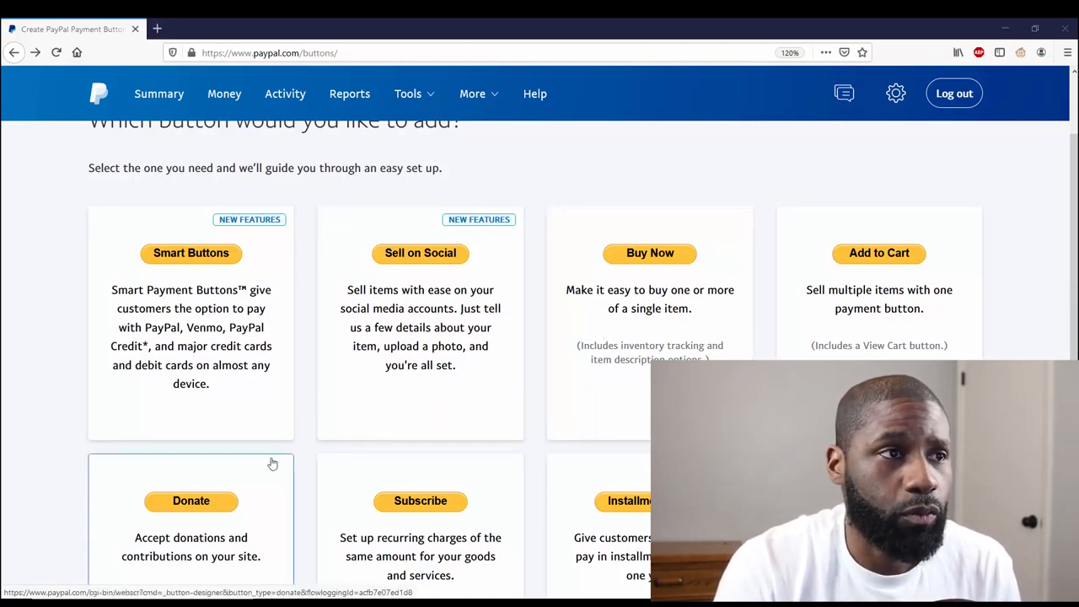
{"action": "mouse_move", "coordinate": [374, 406]}
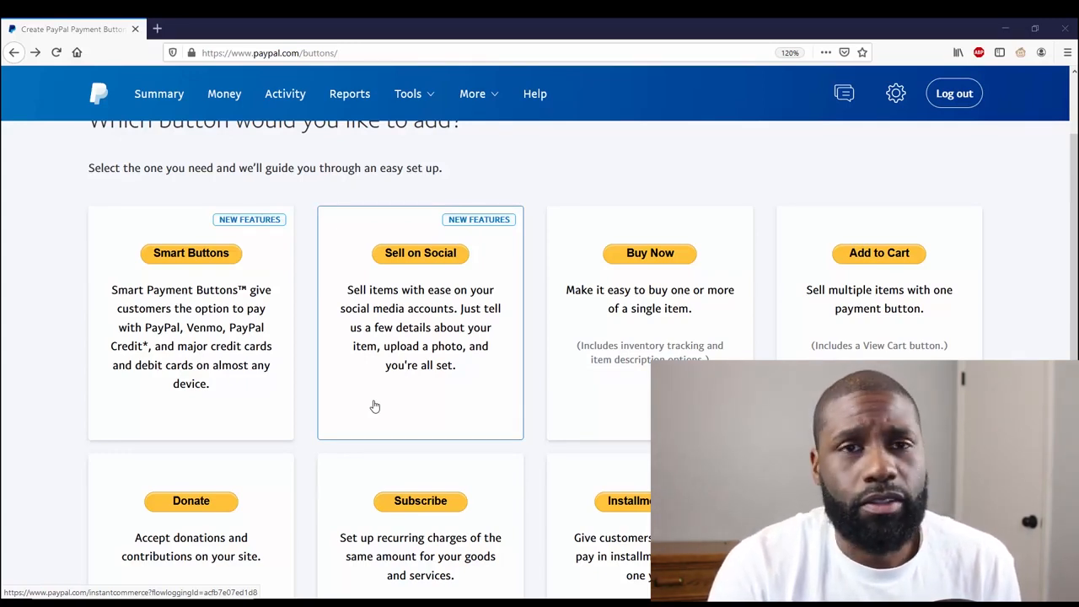
{"action": "mouse_move", "coordinate": [391, 394]}
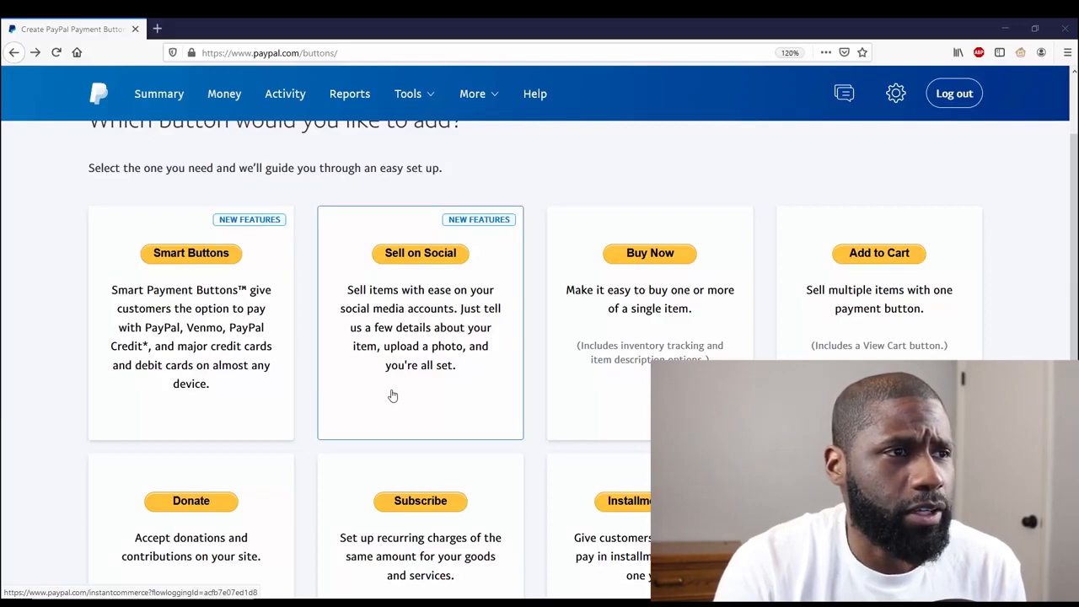
{"action": "left_click", "coordinate": [420, 253]}
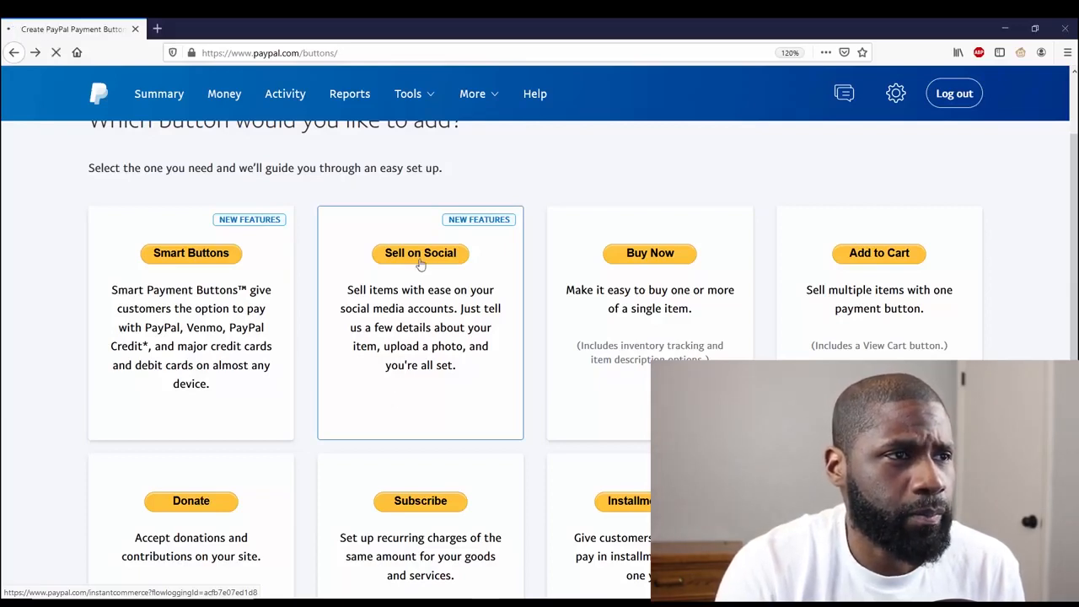
Add a new product and upload the marble-patterned planner photo as its image
{"action": "left_click", "coordinate": [420, 253]}
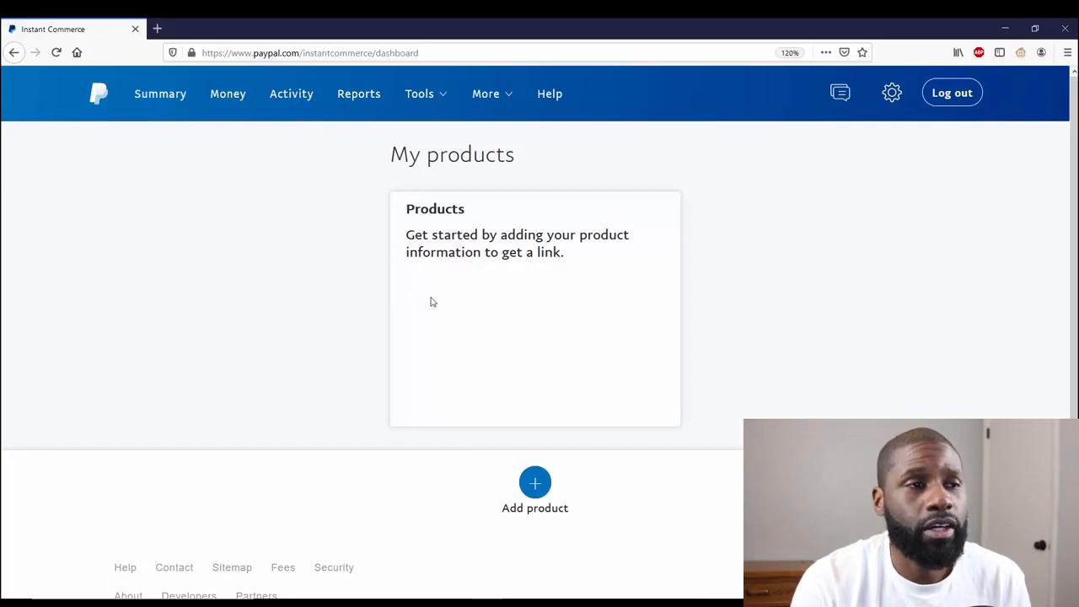
{"action": "mouse_move", "coordinate": [634, 331]}
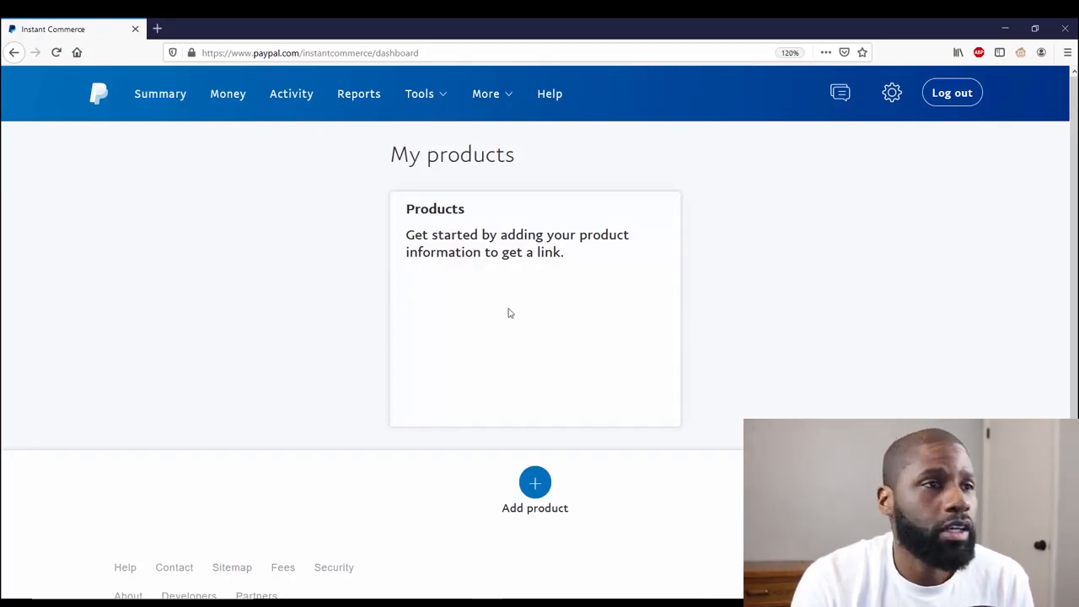
{"action": "mouse_move", "coordinate": [544, 372]}
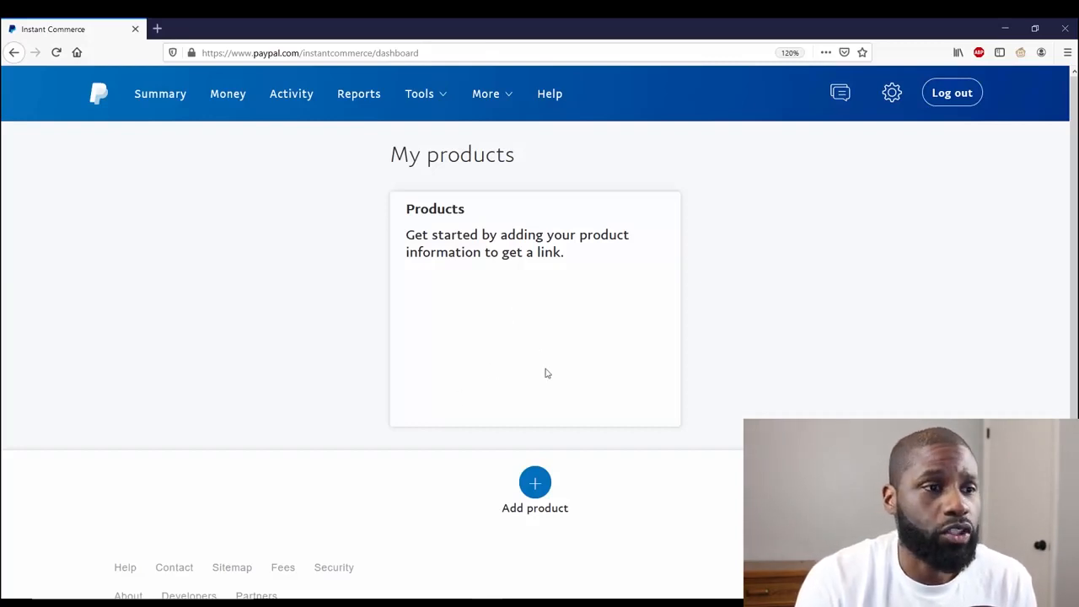
{"action": "left_click", "coordinate": [535, 482]}
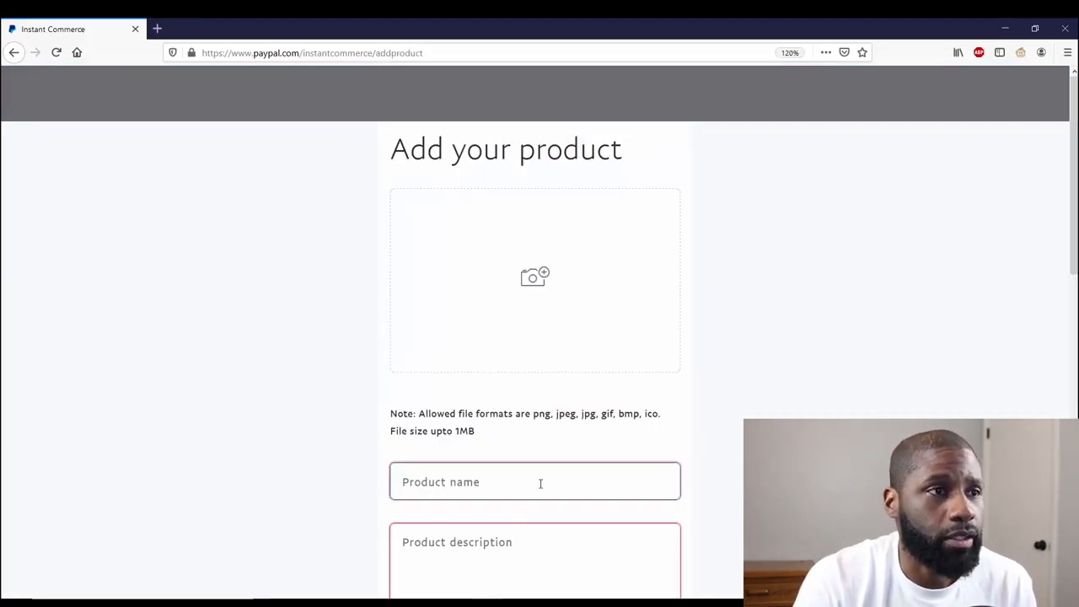
{"action": "left_click", "coordinate": [534, 279]}
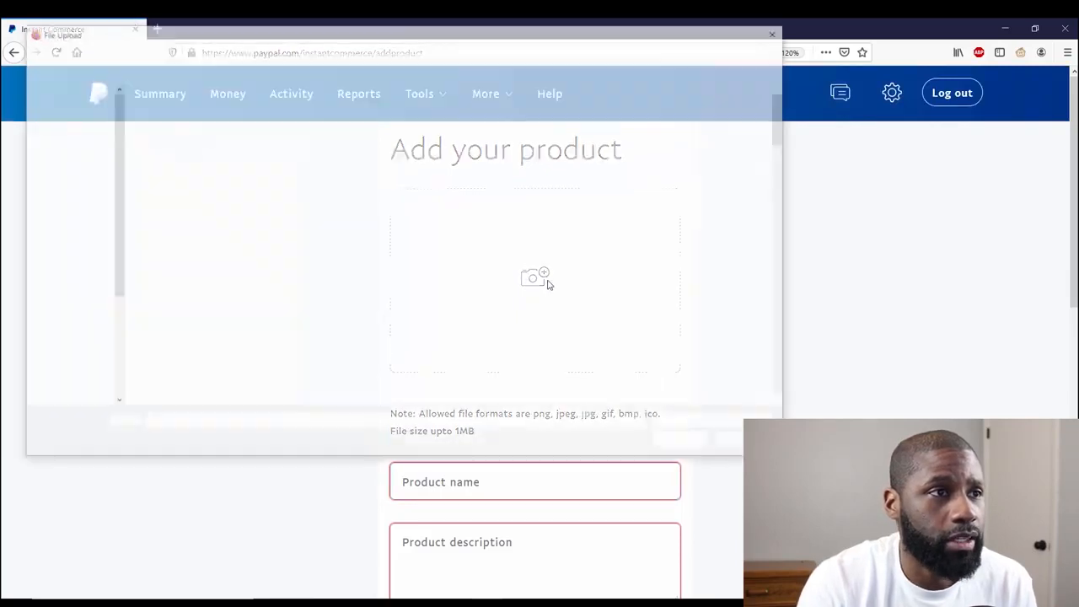
{"action": "left_click", "coordinate": [536, 279]}
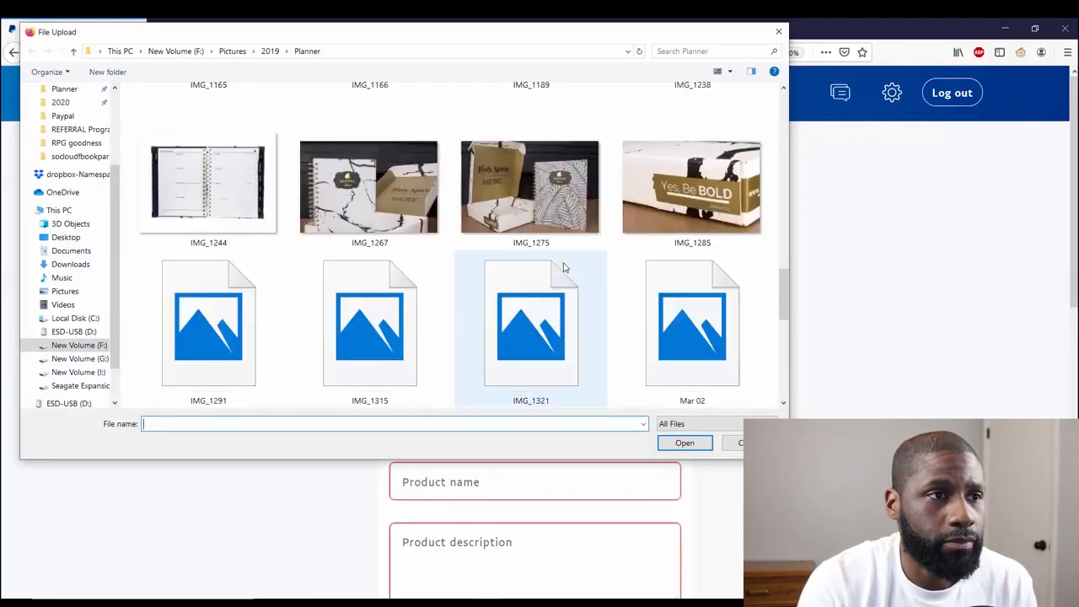
{"action": "scroll", "scroll_direction": "down", "scroll_amount": 3}
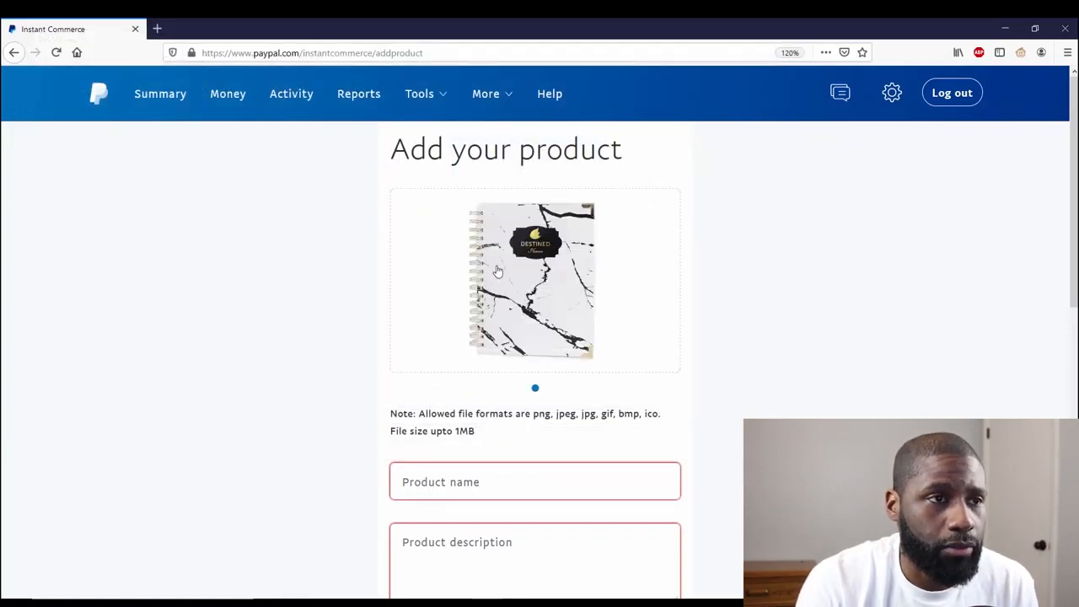
Name the product Marbella 2020 Planner, describe it, and price it at 55.00 USD
{"action": "scroll", "scroll_direction": "down", "scroll_amount": 3}
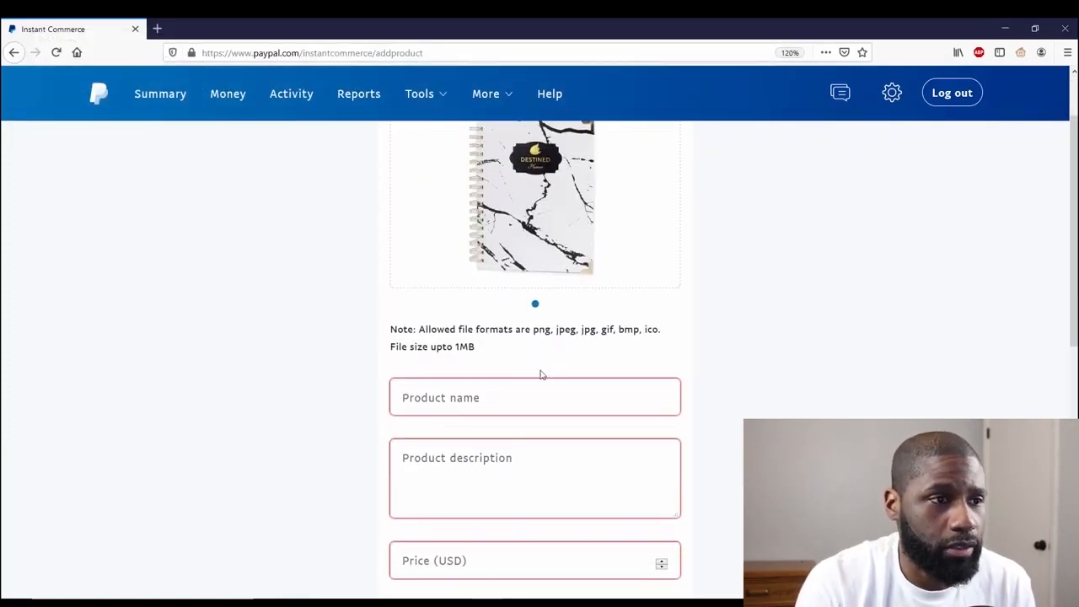
{"action": "left_click", "coordinate": [536, 398]}
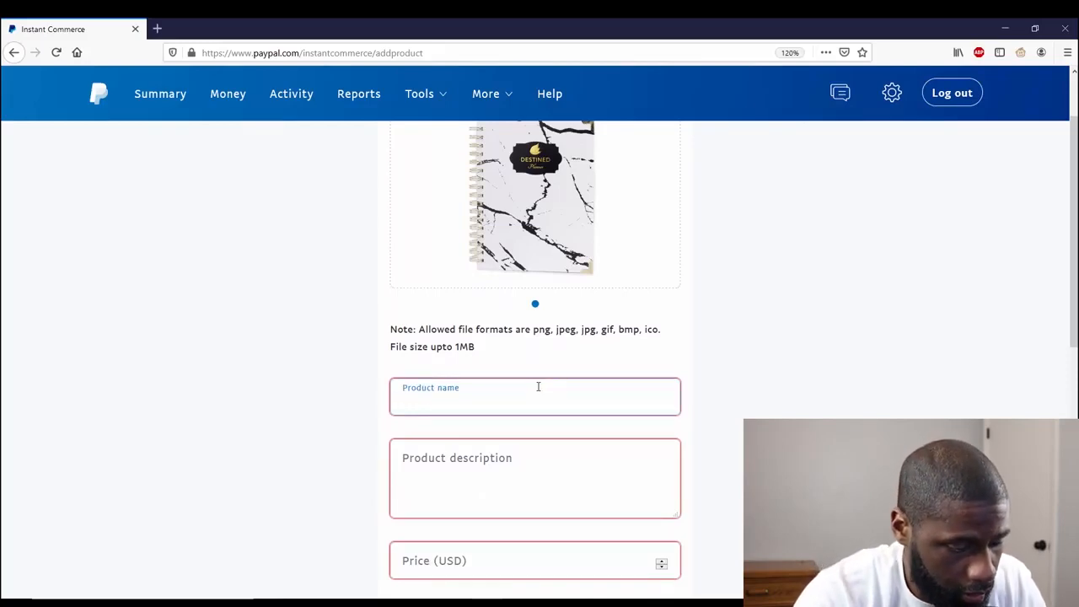
{"action": "type", "text": "Marbella 2020 Pla"}
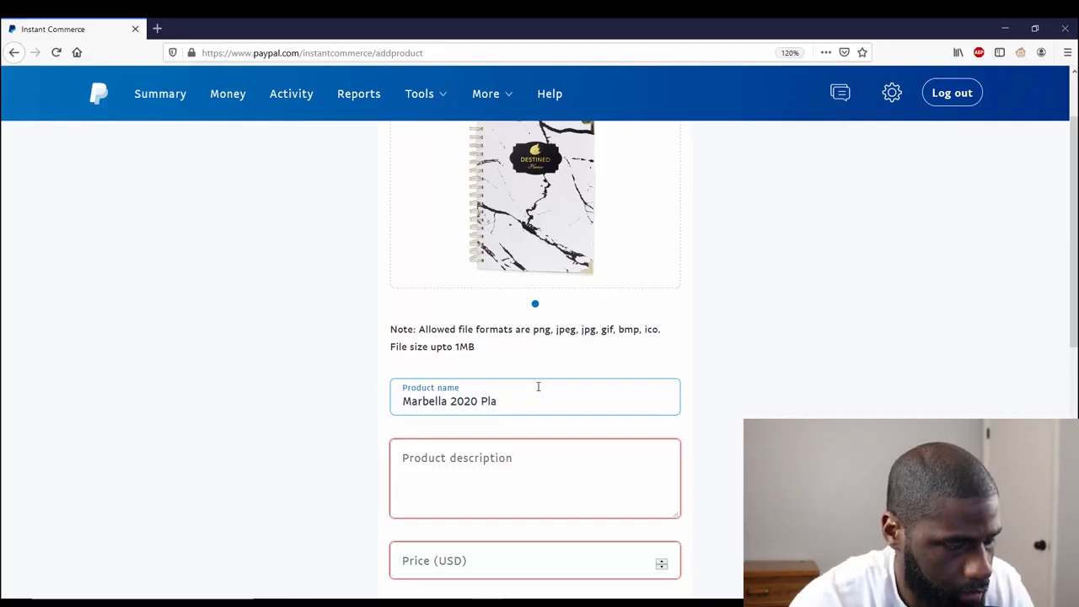
{"action": "left_click", "coordinate": [534, 479]}
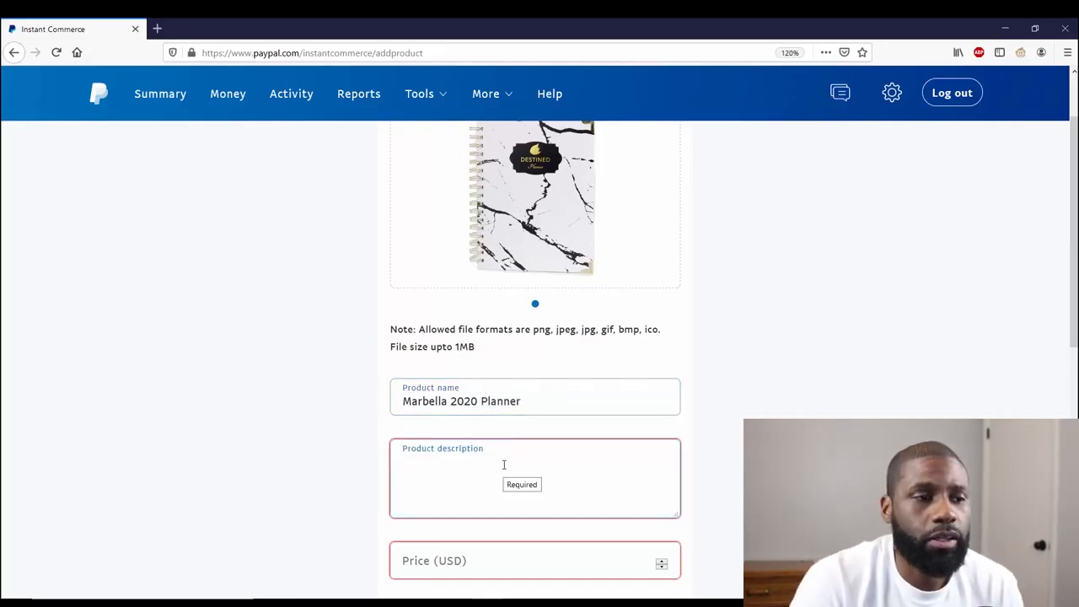
{"action": "type", "text": "try"}
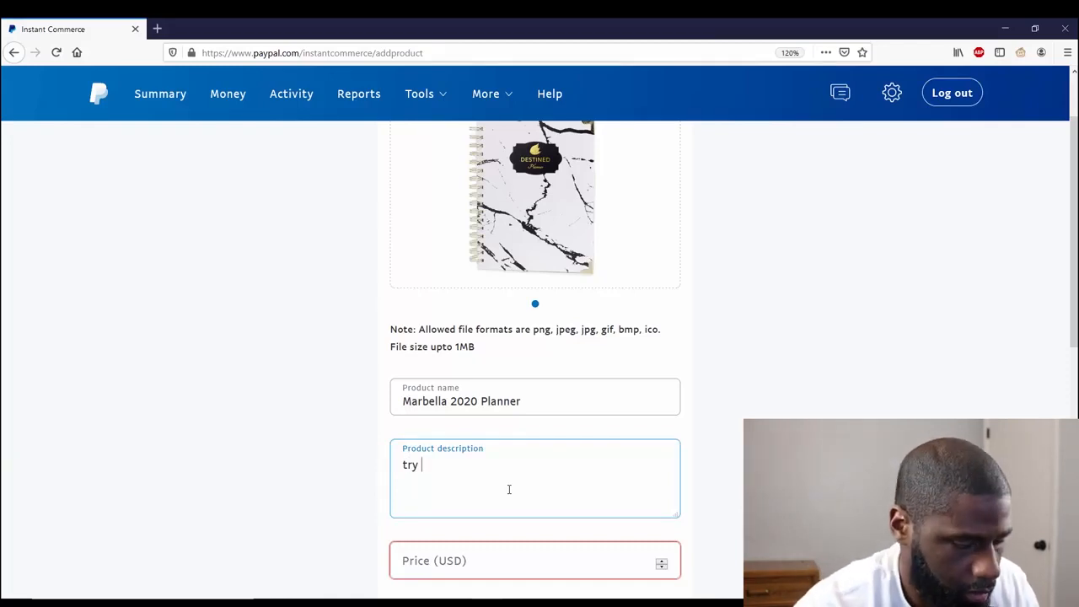
{"action": "type", "text": "our 2020 planner"}
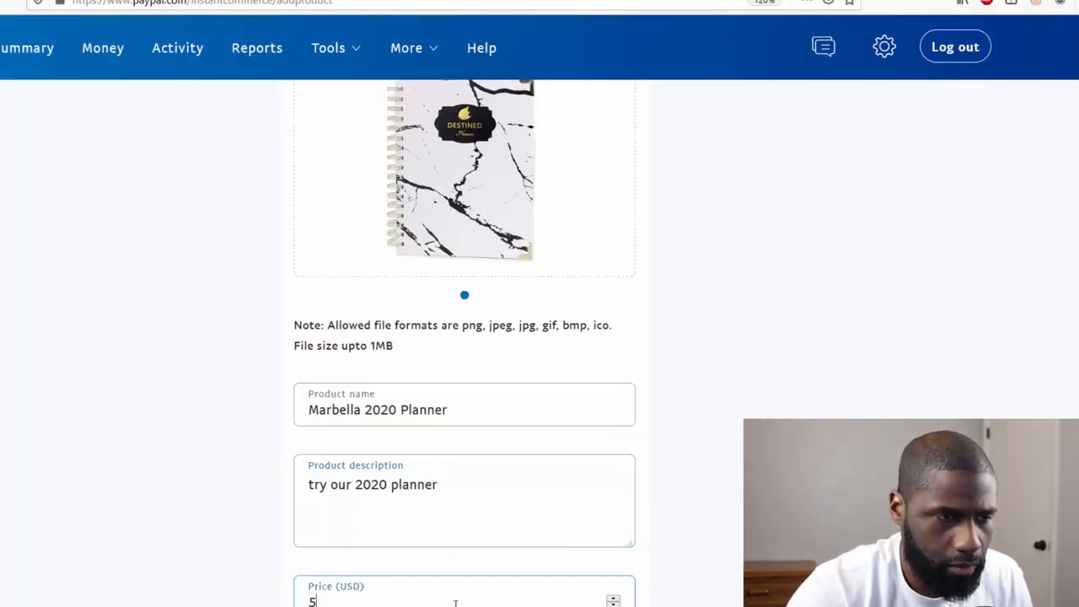
{"action": "type", "text": "5.00"}
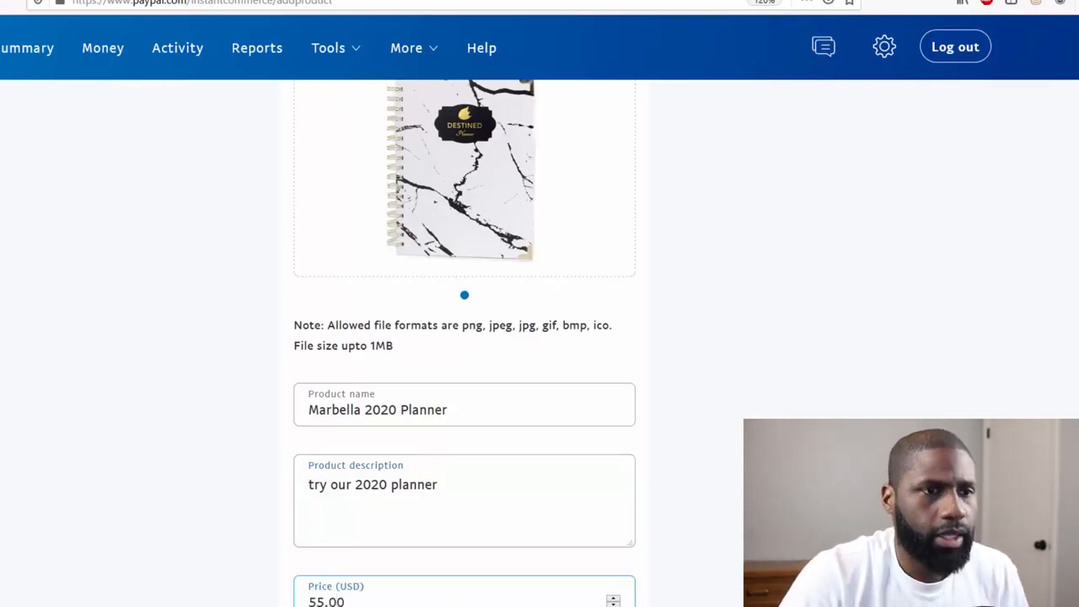
Choose flat-rate shipping for the planner with a 7.99 rate
{"action": "scroll", "scroll_direction": "down", "scroll_amount": 3}
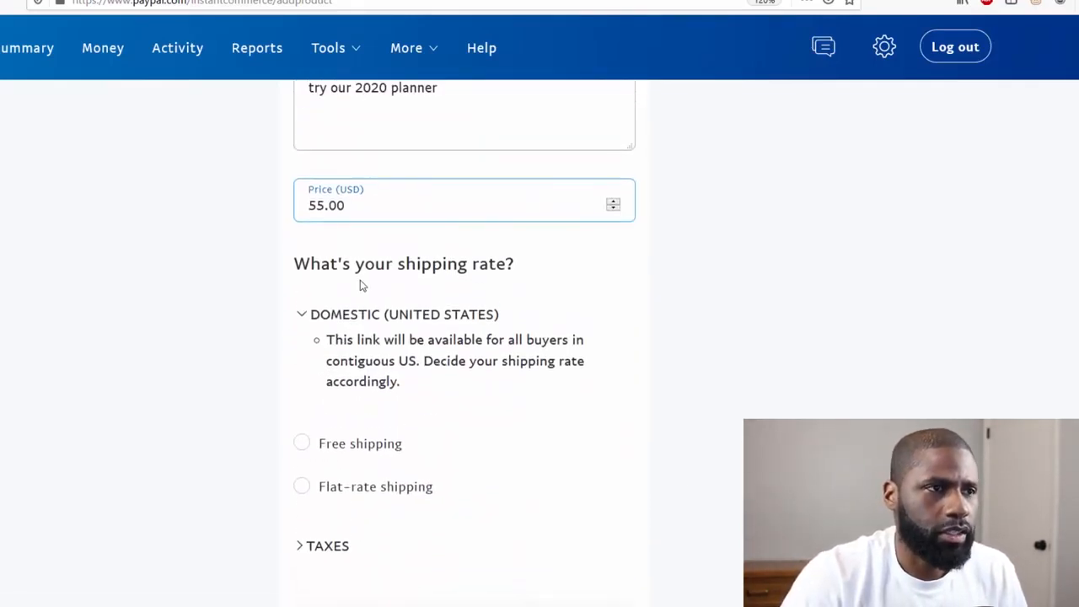
{"action": "left_click", "coordinate": [300, 486]}
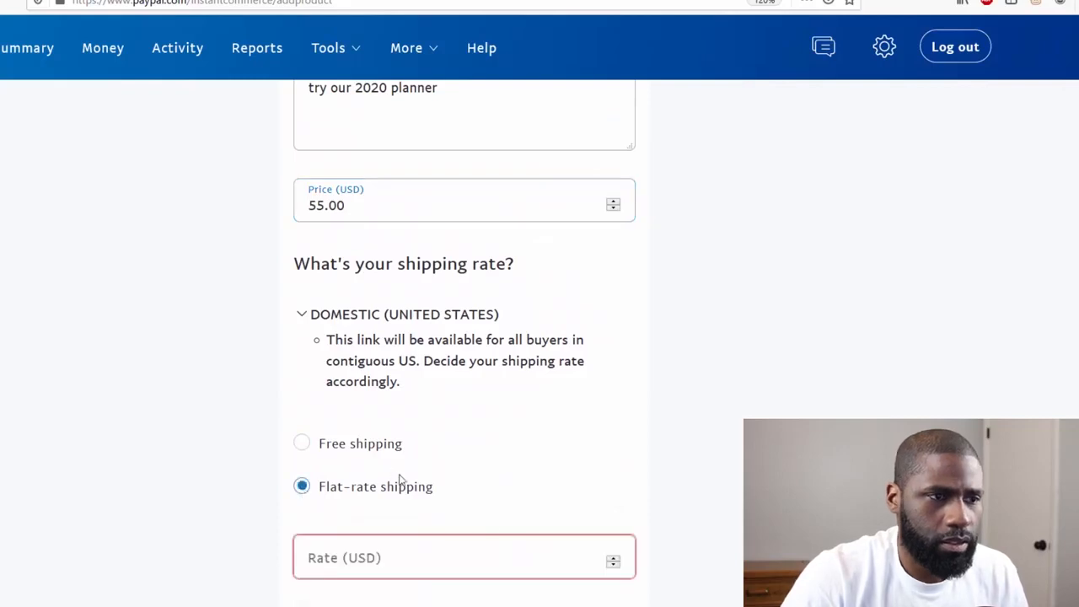
{"action": "left_click", "coordinate": [464, 556]}
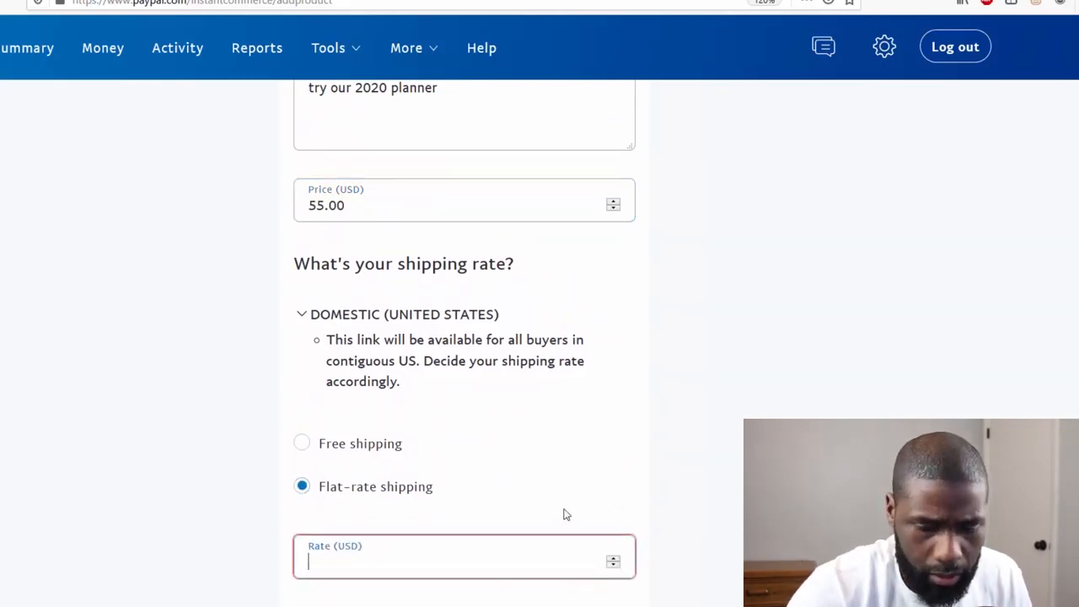
{"action": "type", "text": "8.00"}
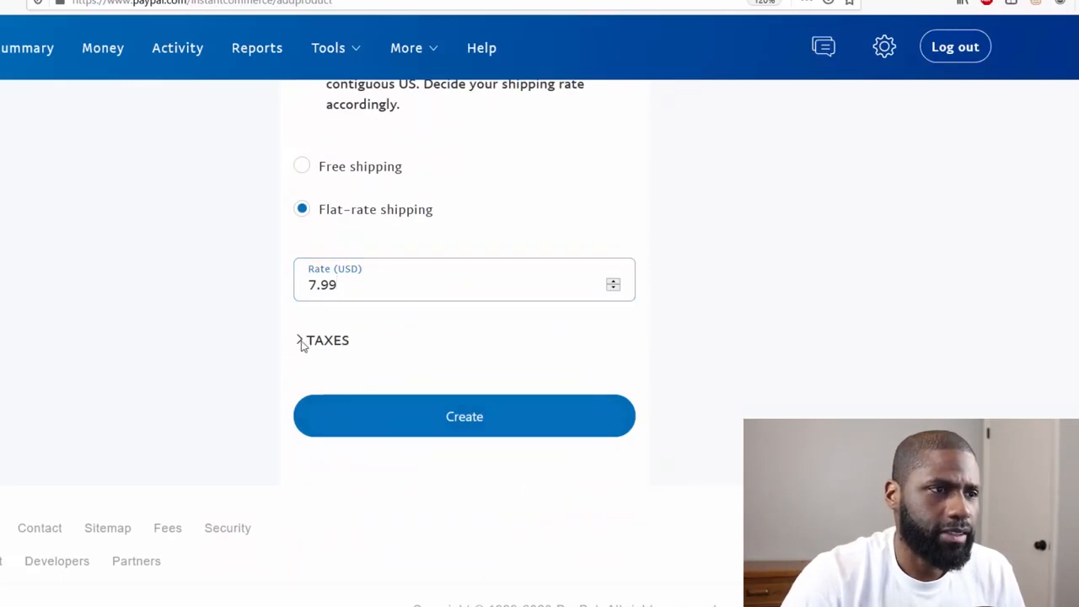
Expand the Taxes guidance and create the Marbella 2020 Planner product link
{"action": "left_click", "coordinate": [302, 341]}
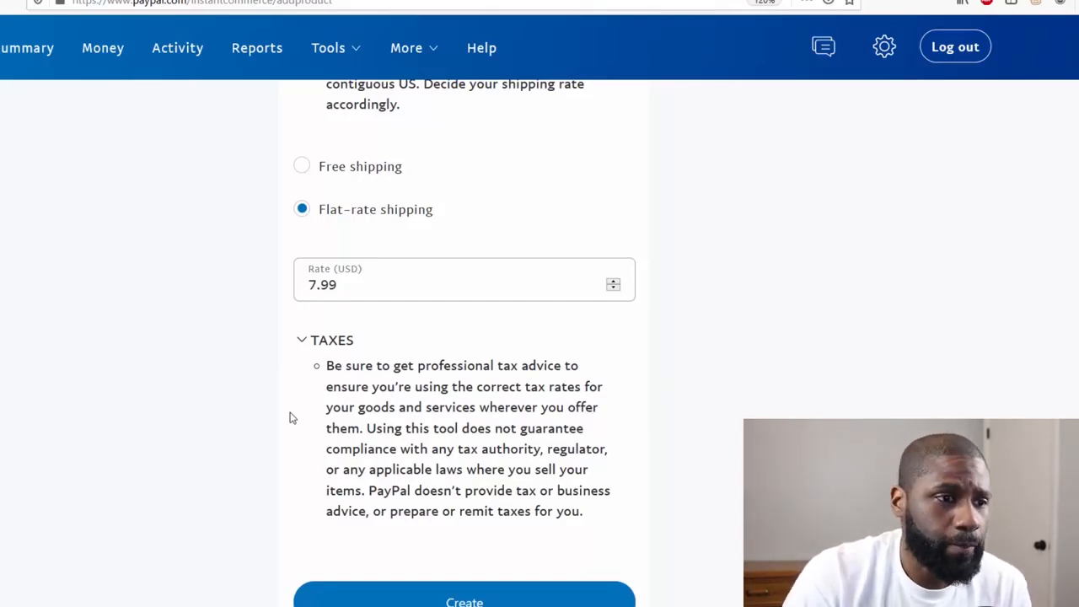
{"action": "scroll", "scroll_direction": "down", "scroll_amount": 3}
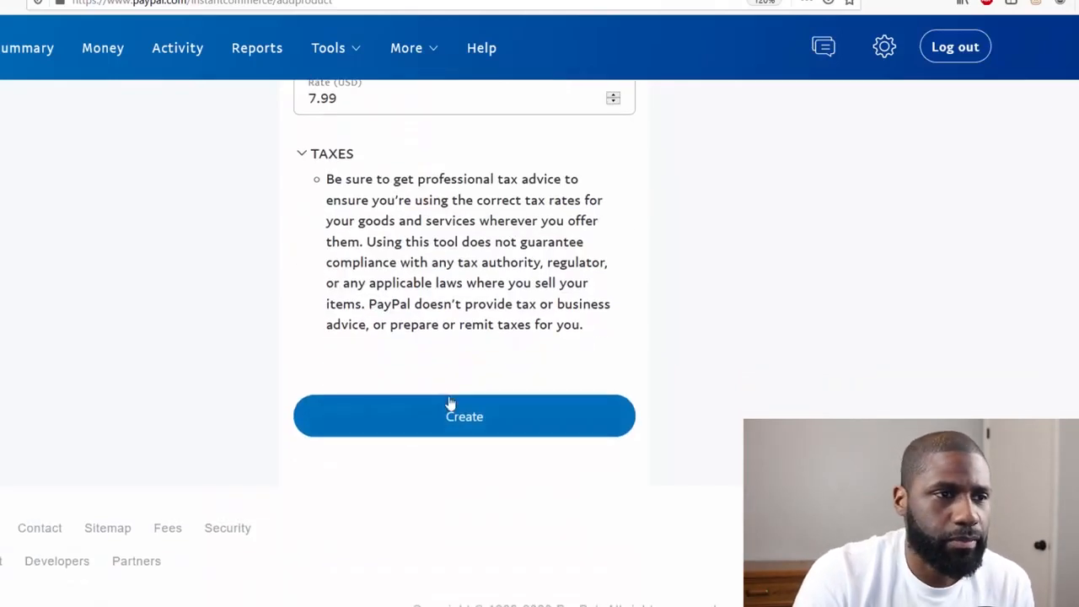
{"action": "left_click", "coordinate": [464, 415]}
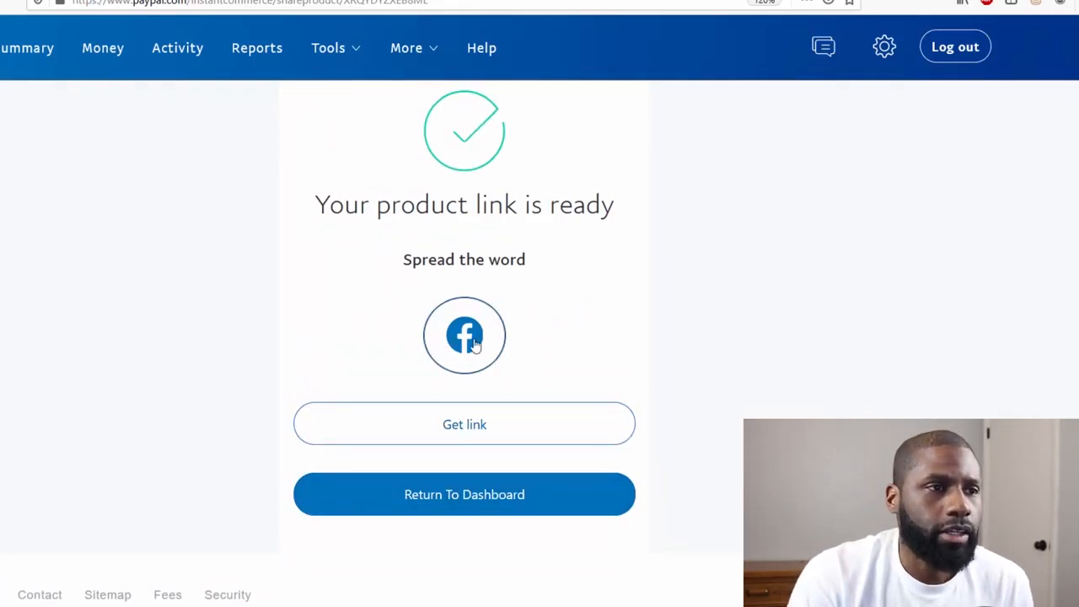
Draft a Facebook share post reading 'try the new planner Marbella' for the link
{"action": "left_click", "coordinate": [463, 334]}
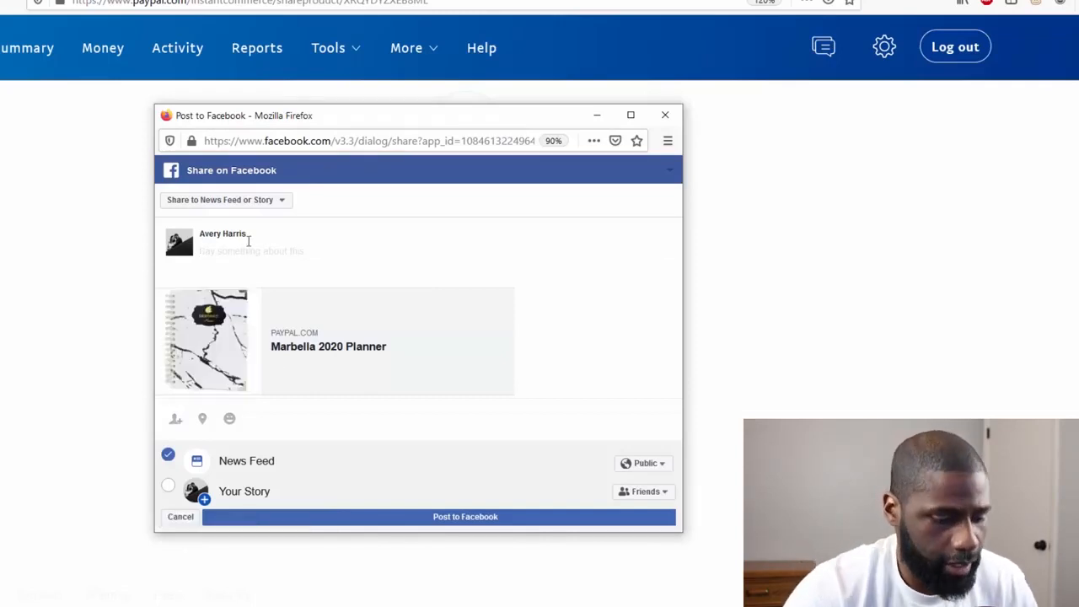
{"action": "type", "text": "try"}
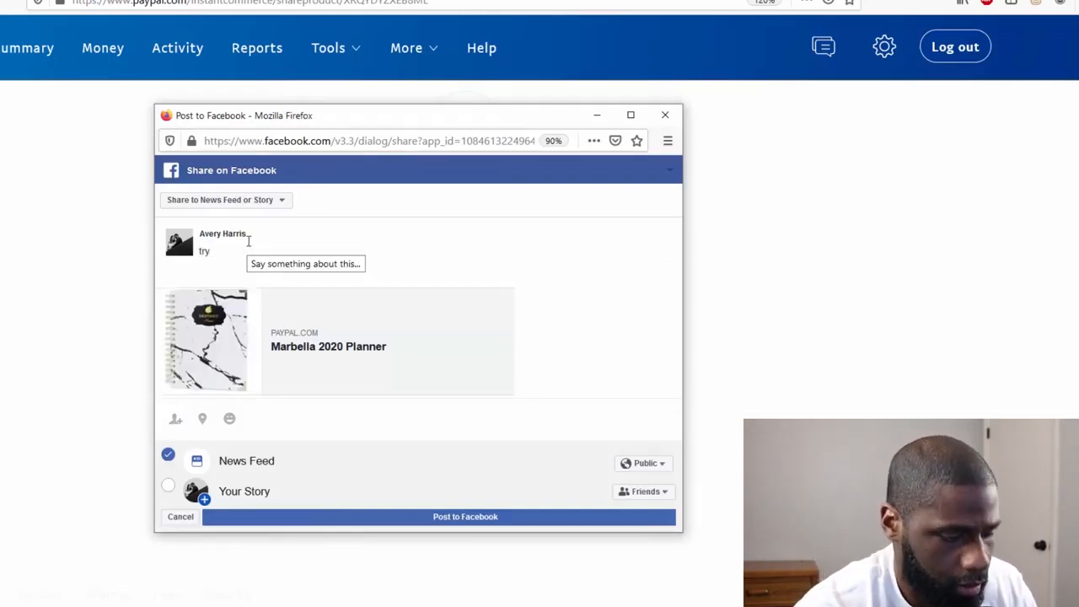
{"action": "type", "text": "the new planner"}
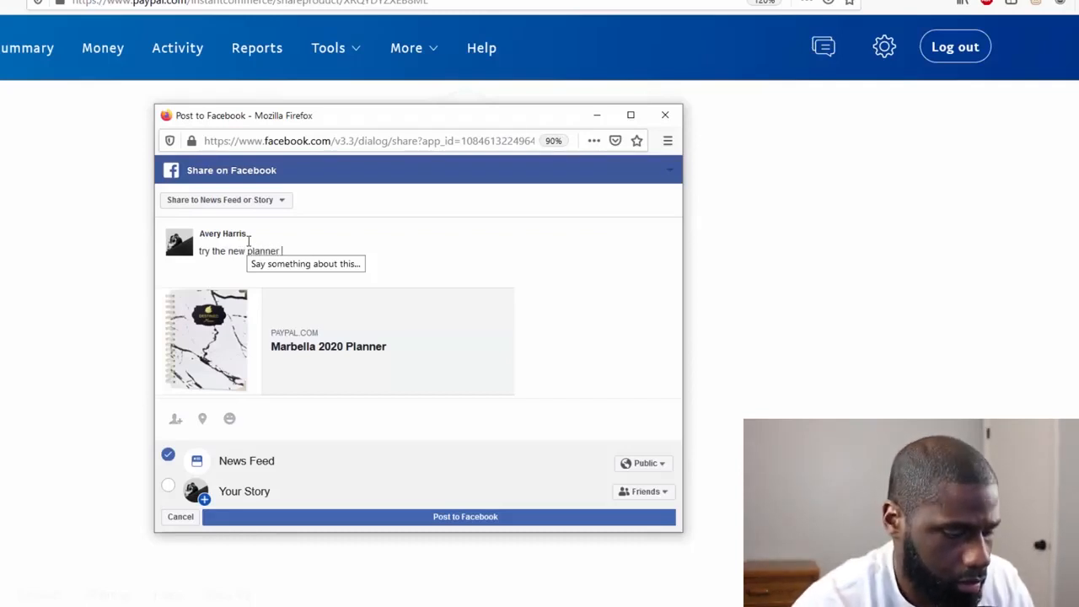
{"action": "type", "text": "Marbe"}
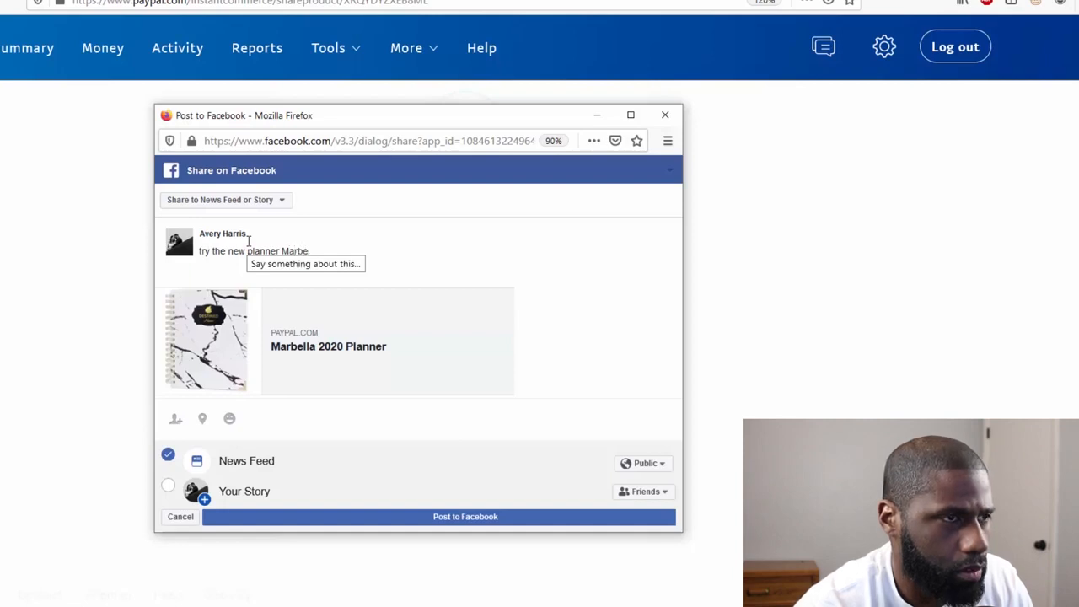
{"action": "type", "text": "lla"}
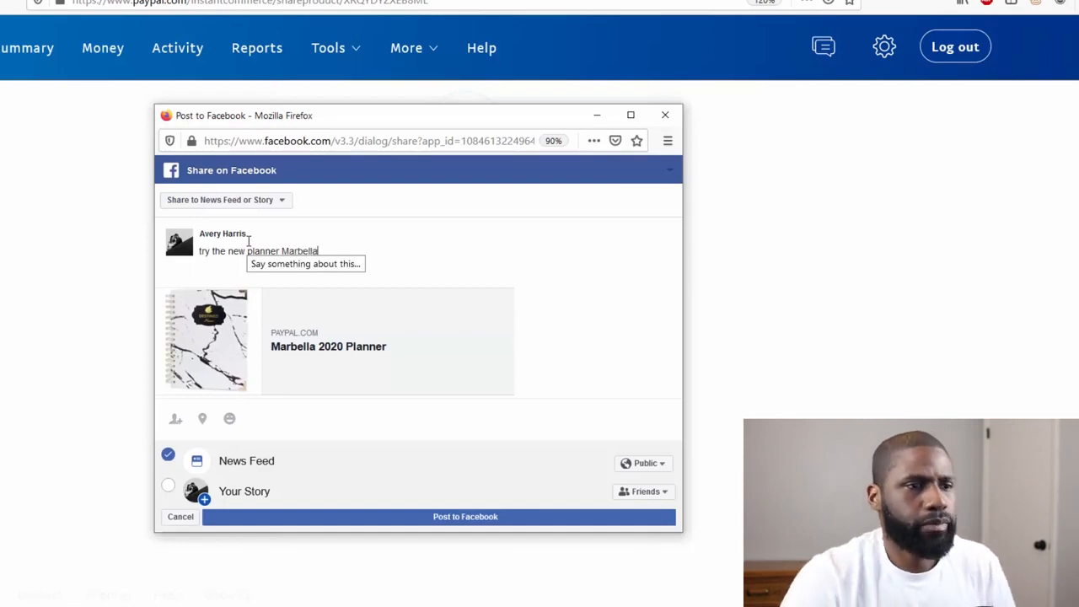
{"action": "left_click", "coordinate": [465, 516]}
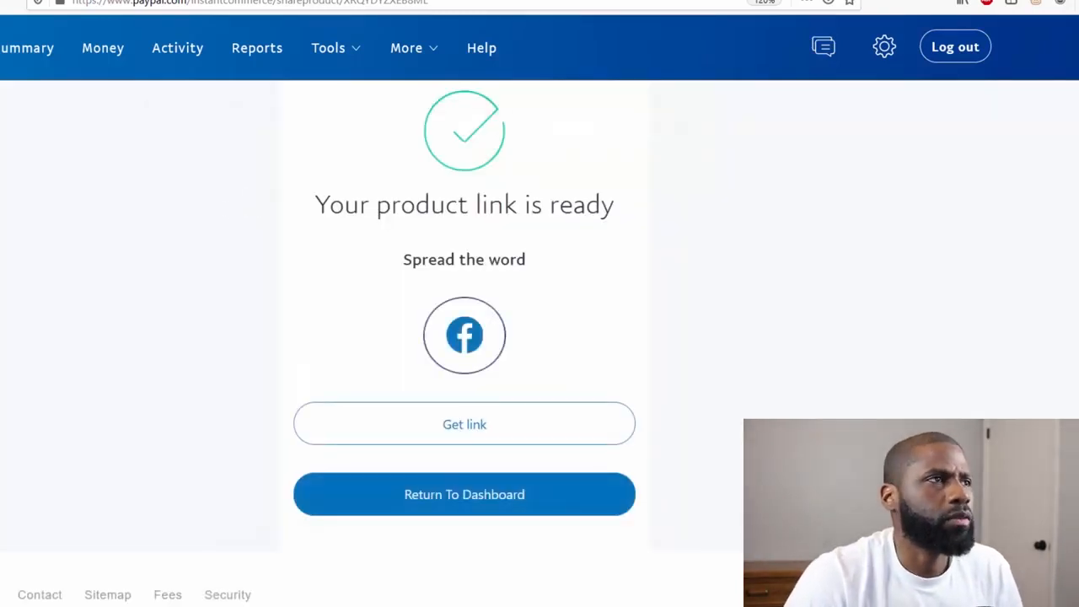
Copy the product link, return to the My products dashboard, and view the published Facebook post
{"action": "left_click", "coordinate": [464, 425]}
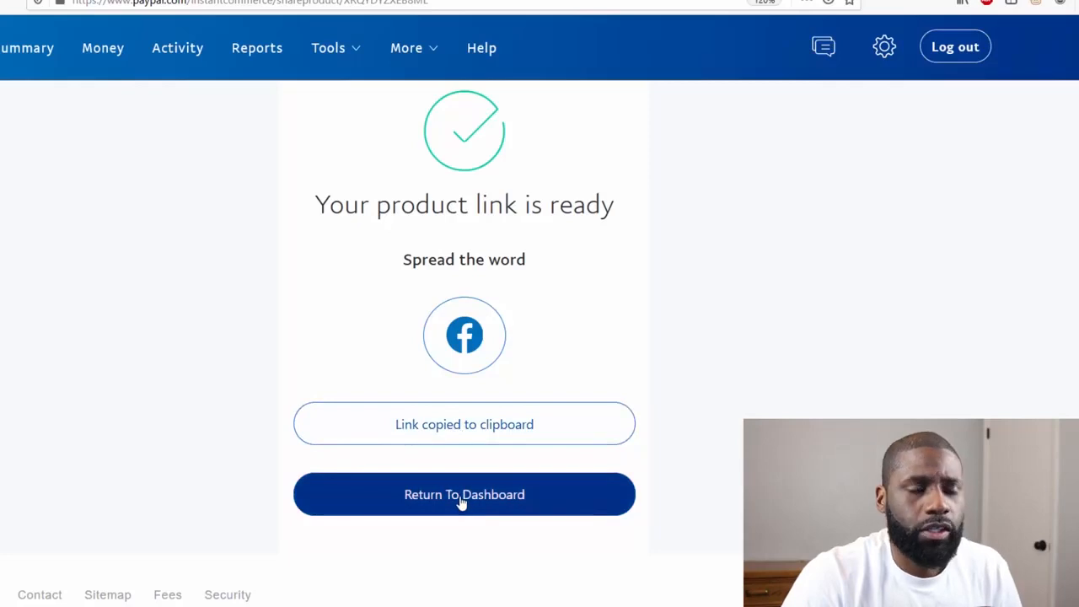
{"action": "left_click", "coordinate": [463, 494]}
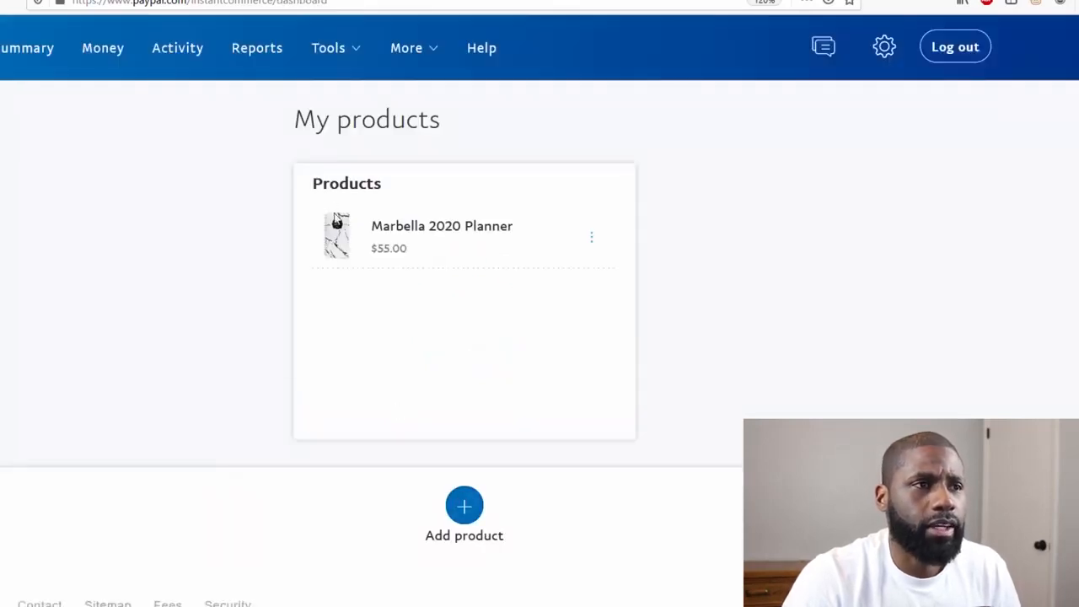
{"action": "mouse_move", "coordinate": [427, 213]}
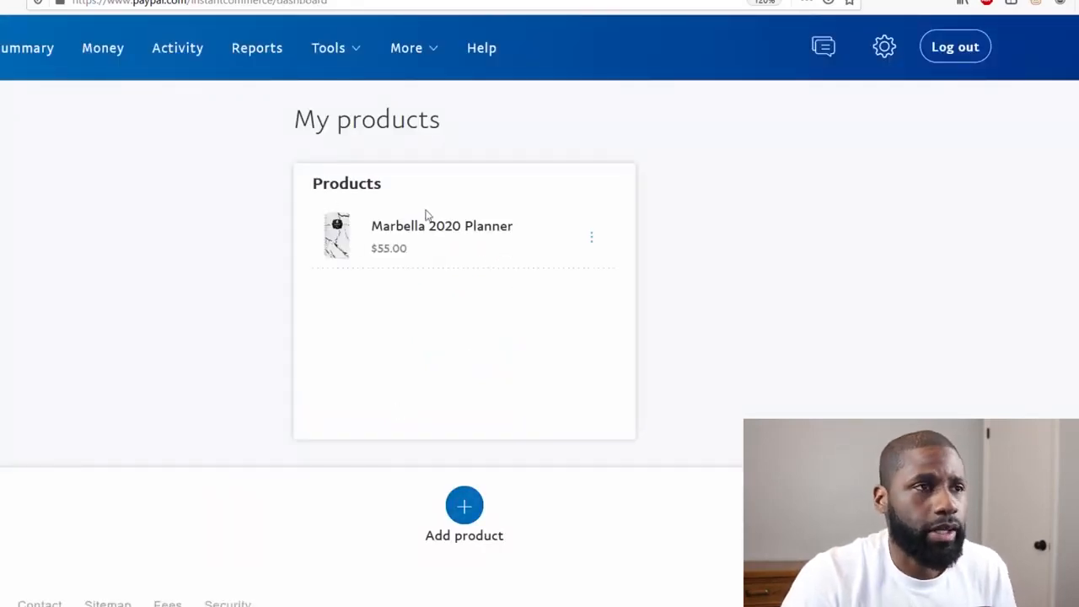
{"action": "left_click", "coordinate": [590, 236]}
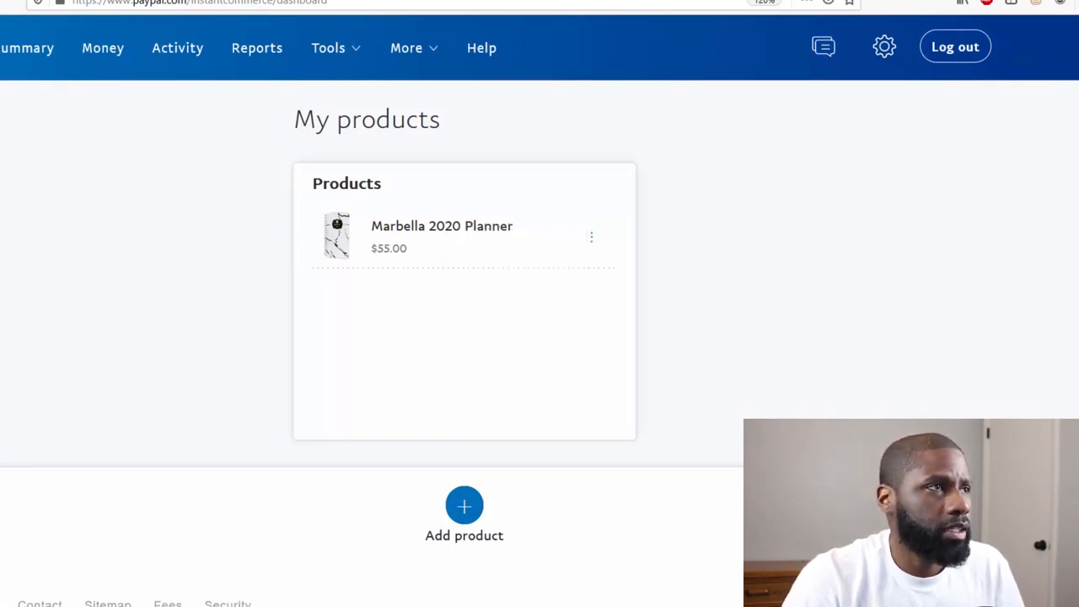
{"action": "left_click", "coordinate": [293, 27]}
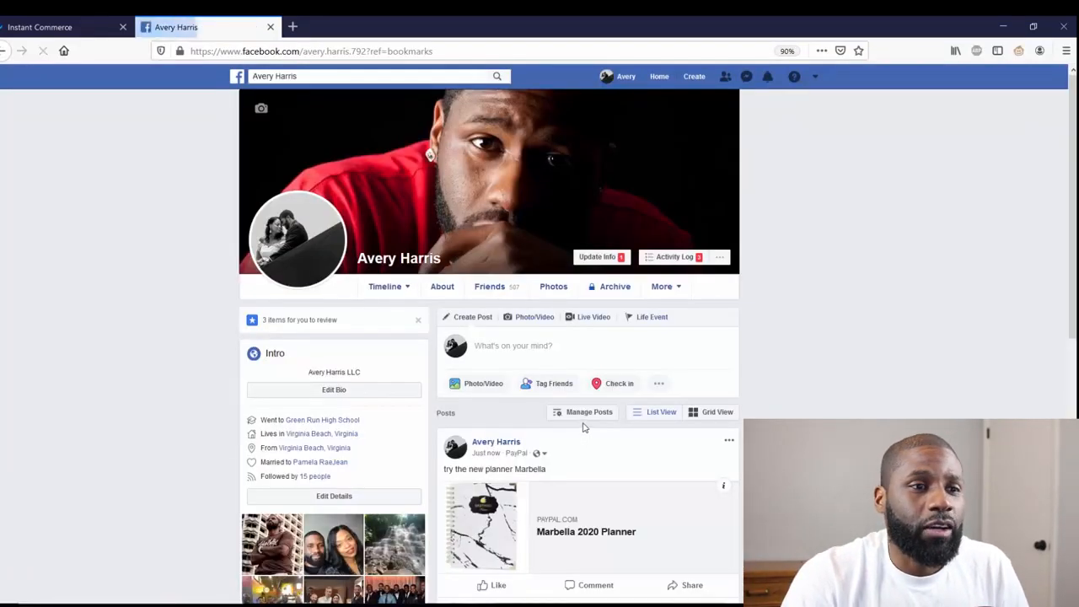
Follow the Marbella 2020 Planner link in the Facebook post to its PayPal checkout page
{"action": "scroll", "scroll_direction": "down", "scroll_amount": 3}
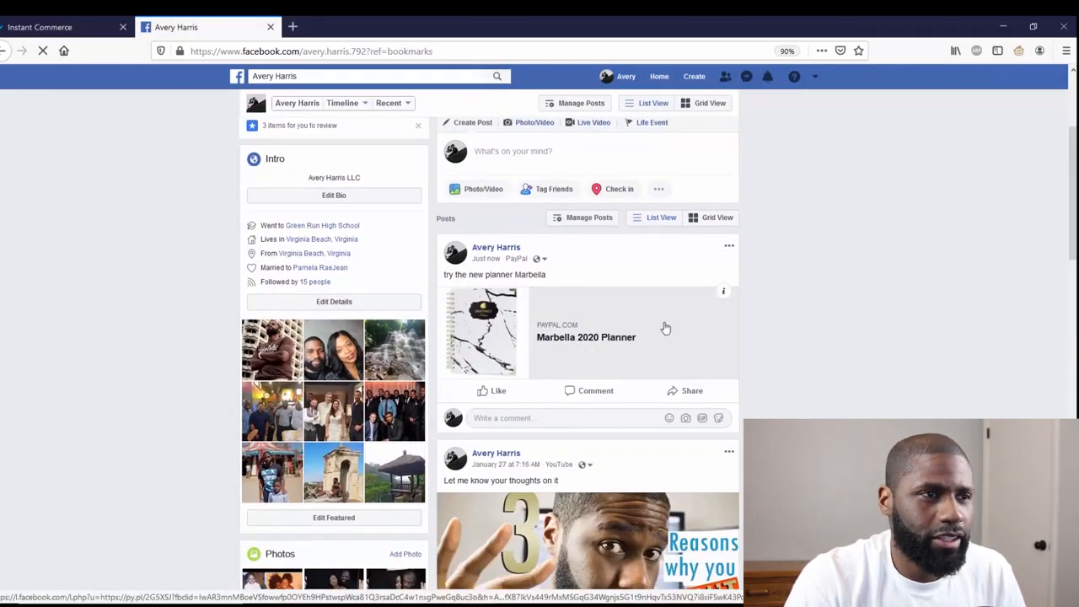
{"action": "mouse_move", "coordinate": [580, 357]}
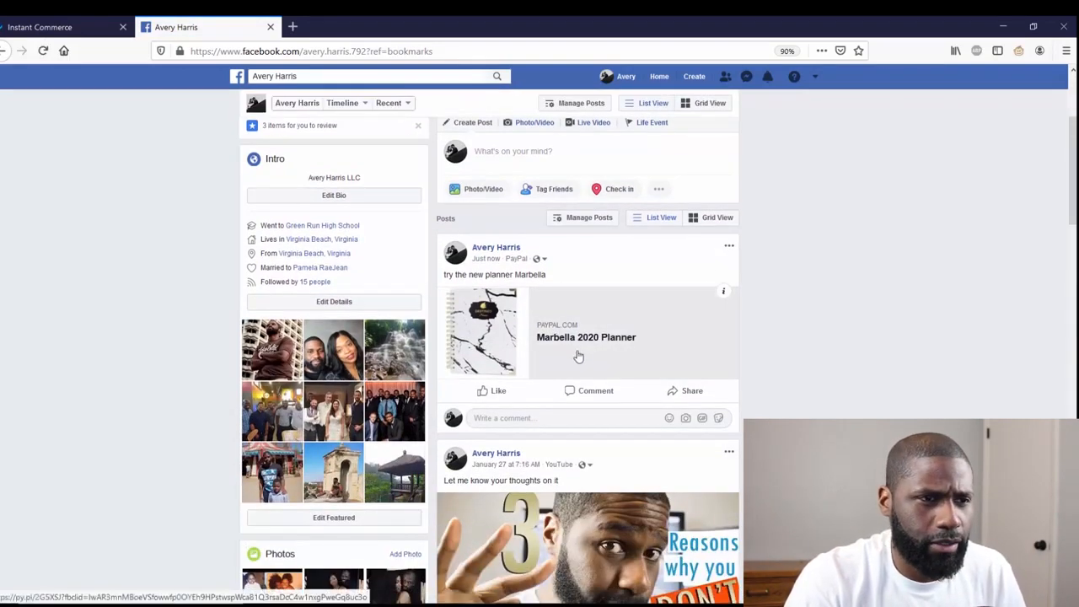
{"action": "left_click", "coordinate": [585, 337]}
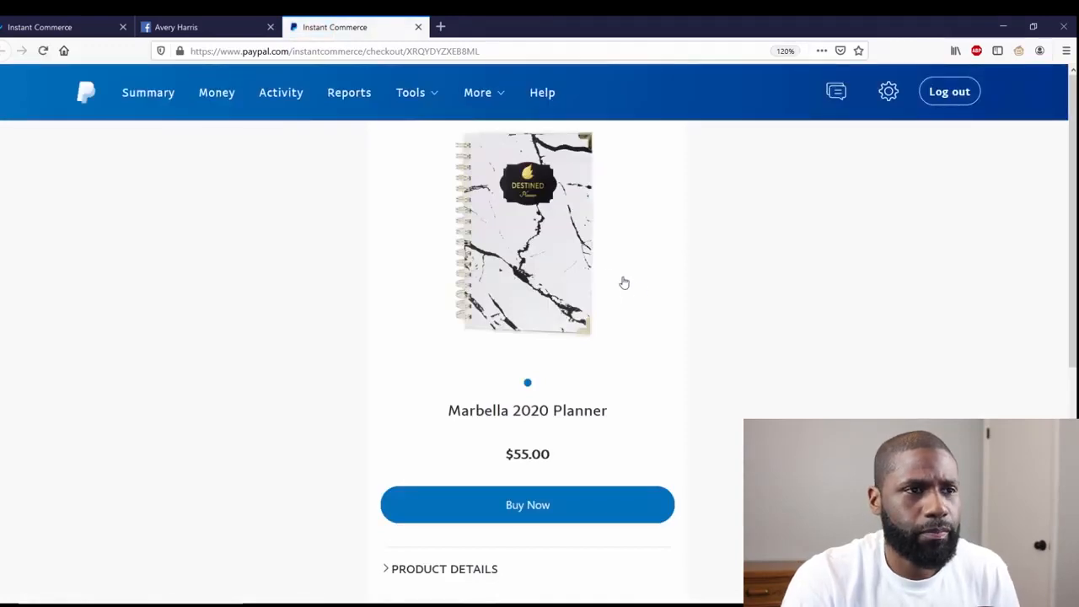
{"action": "mouse_move", "coordinate": [555, 285]}
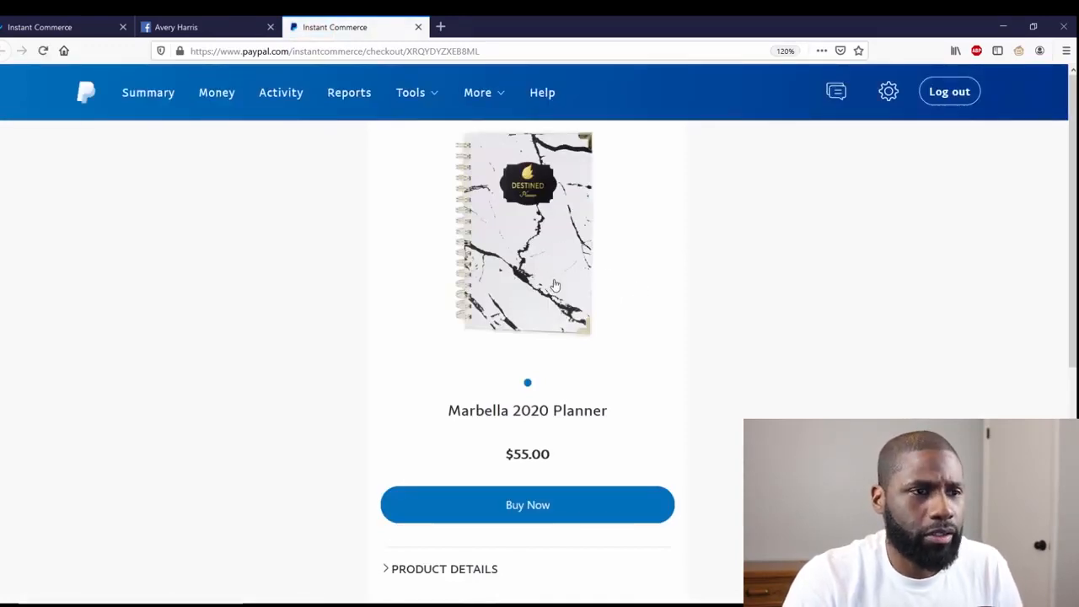
{"action": "scroll", "scroll_direction": "down", "scroll_amount": 3}
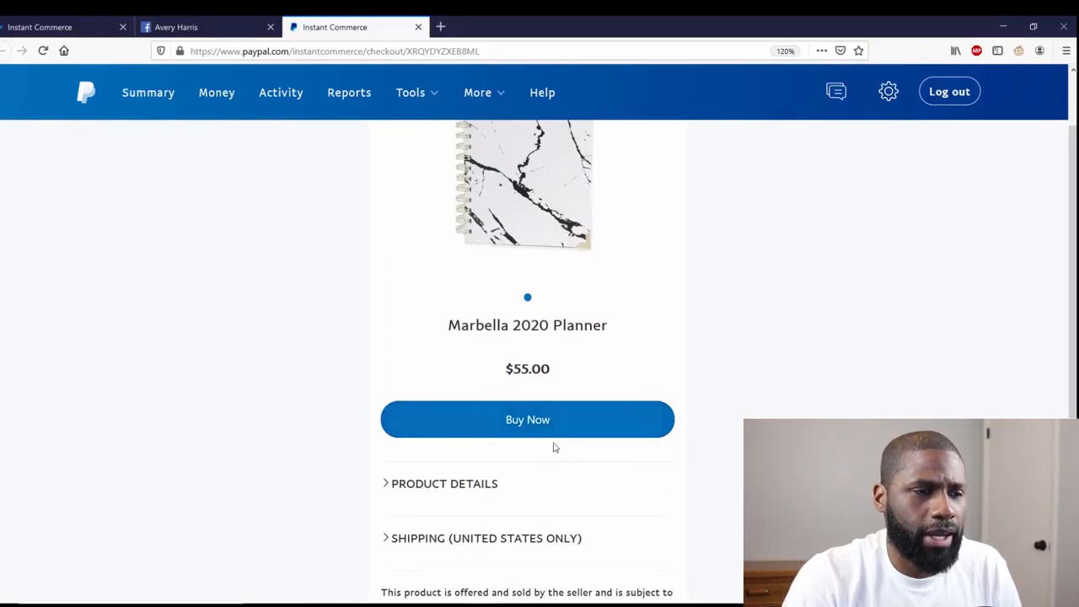
{"action": "left_click", "coordinate": [445, 482]}
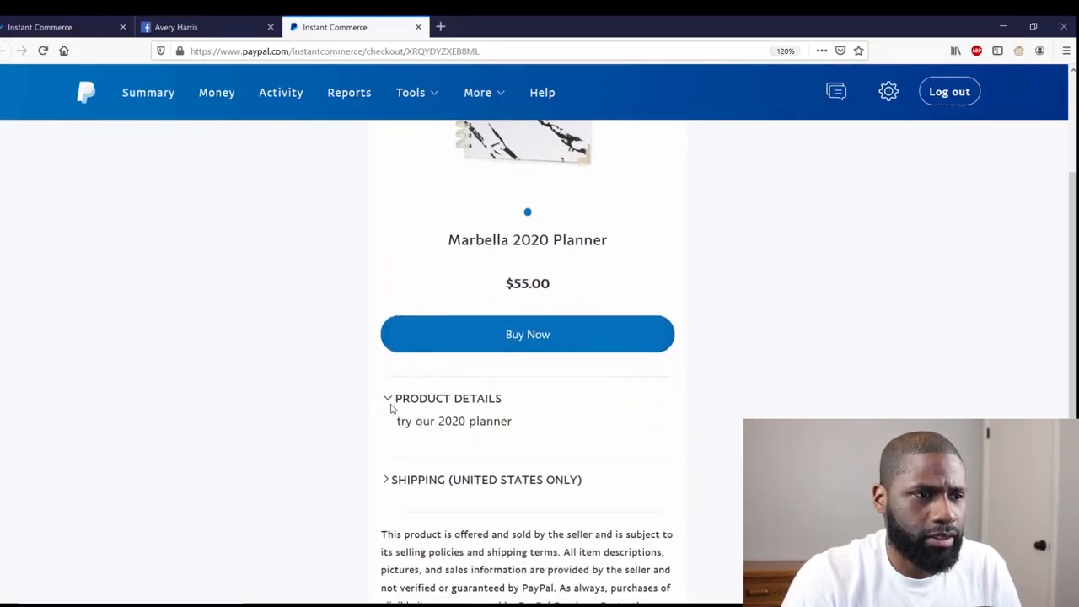
{"action": "mouse_move", "coordinate": [582, 441]}
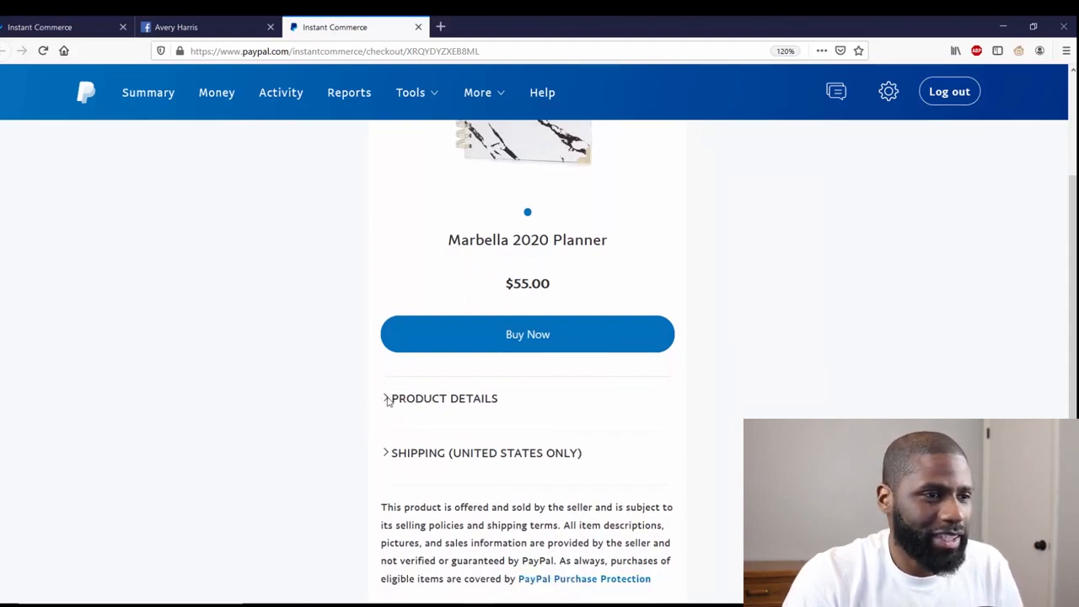
{"action": "scroll", "scroll_direction": "down", "scroll_amount": 3}
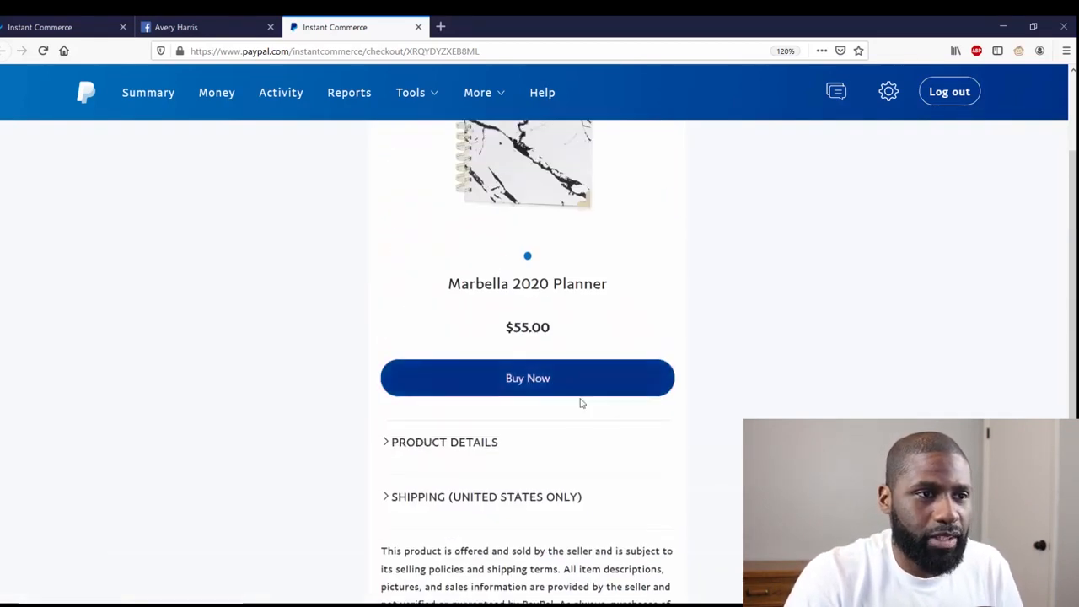
{"action": "left_click", "coordinate": [526, 378]}
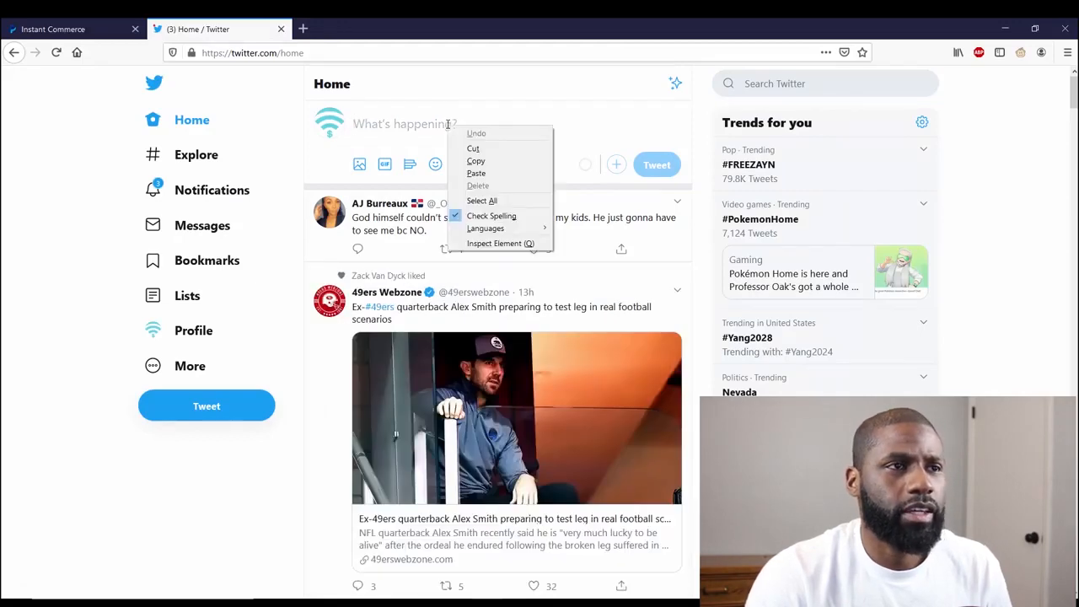
{"action": "mouse_move", "coordinate": [475, 171]}
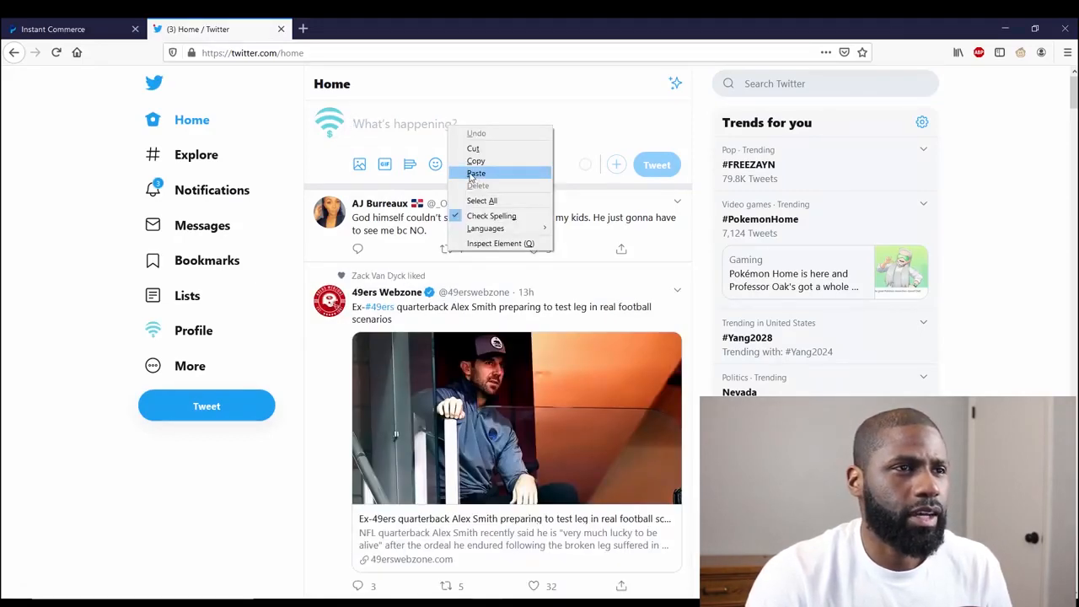
{"action": "left_click", "coordinate": [476, 172]}
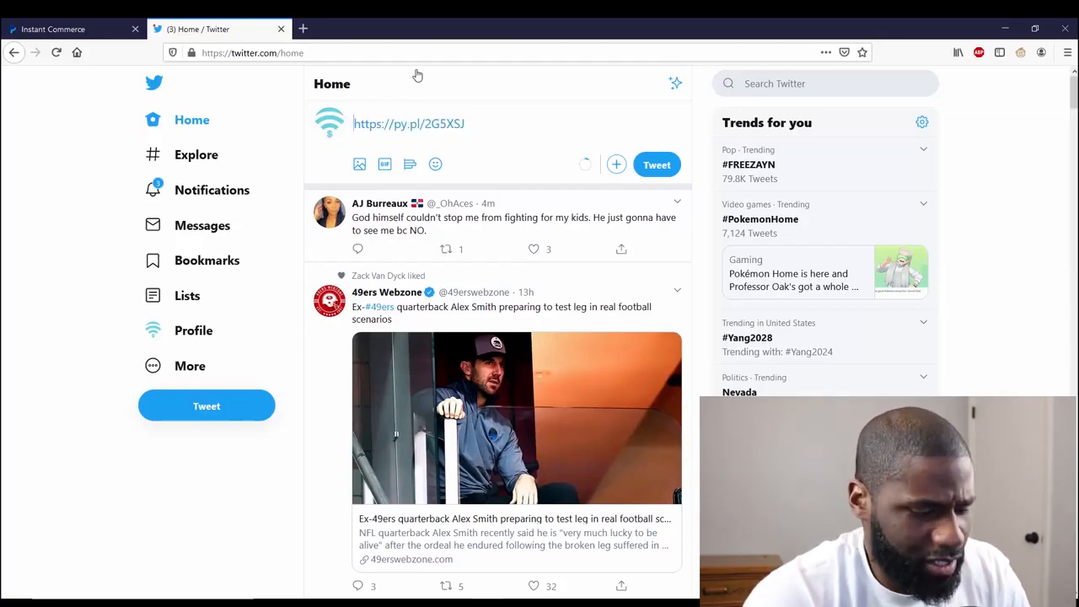
{"action": "type", "text": "Tj"}
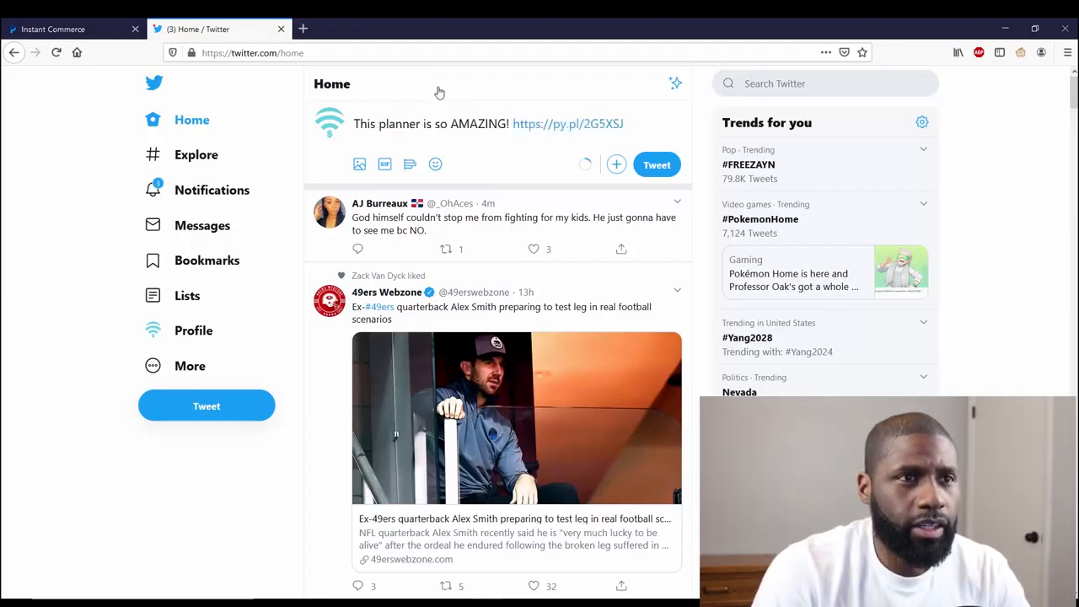
{"action": "left_click", "coordinate": [656, 165]}
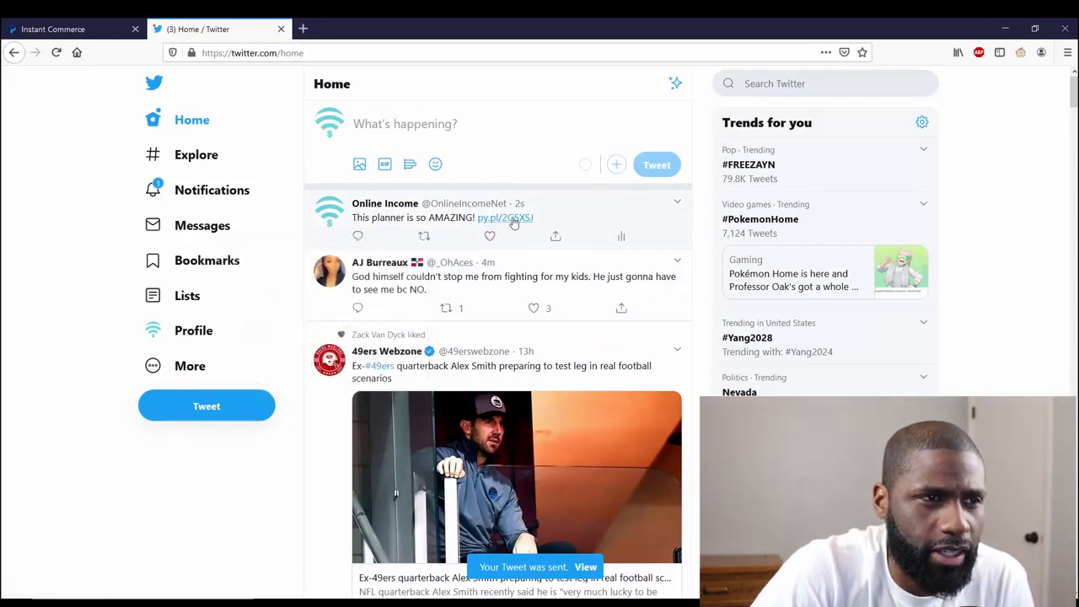
{"action": "left_click", "coordinate": [506, 217]}
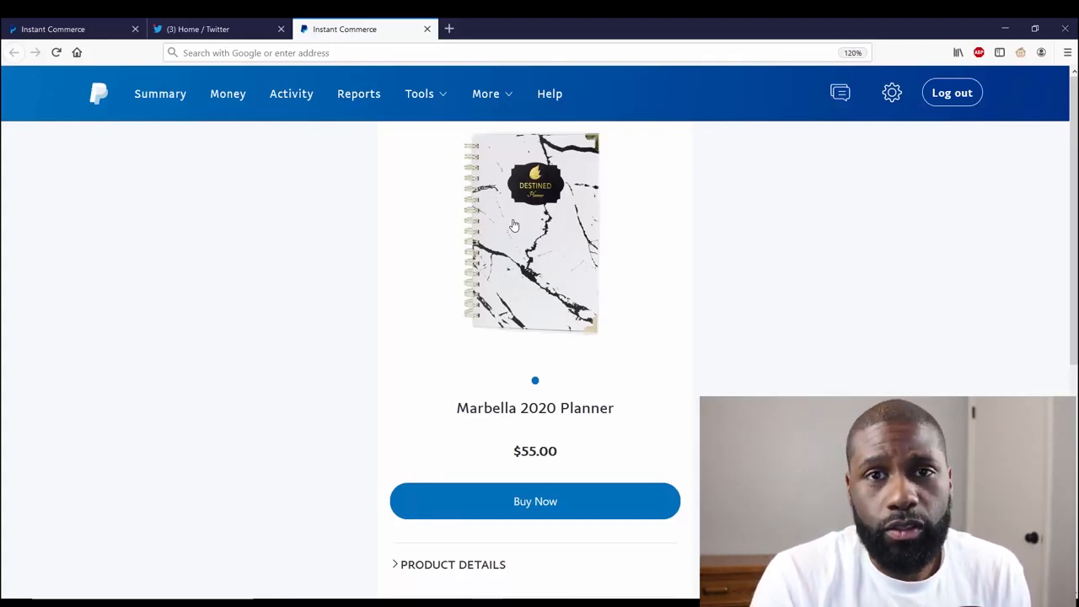
{"action": "mouse_move", "coordinate": [497, 287]}
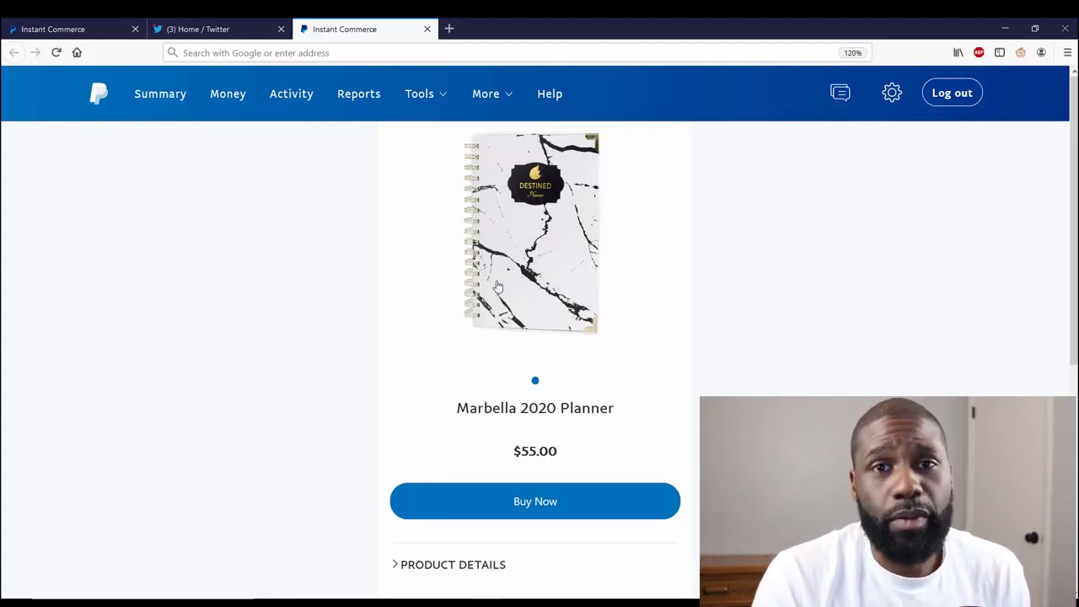
{"action": "mouse_move", "coordinate": [509, 220]}
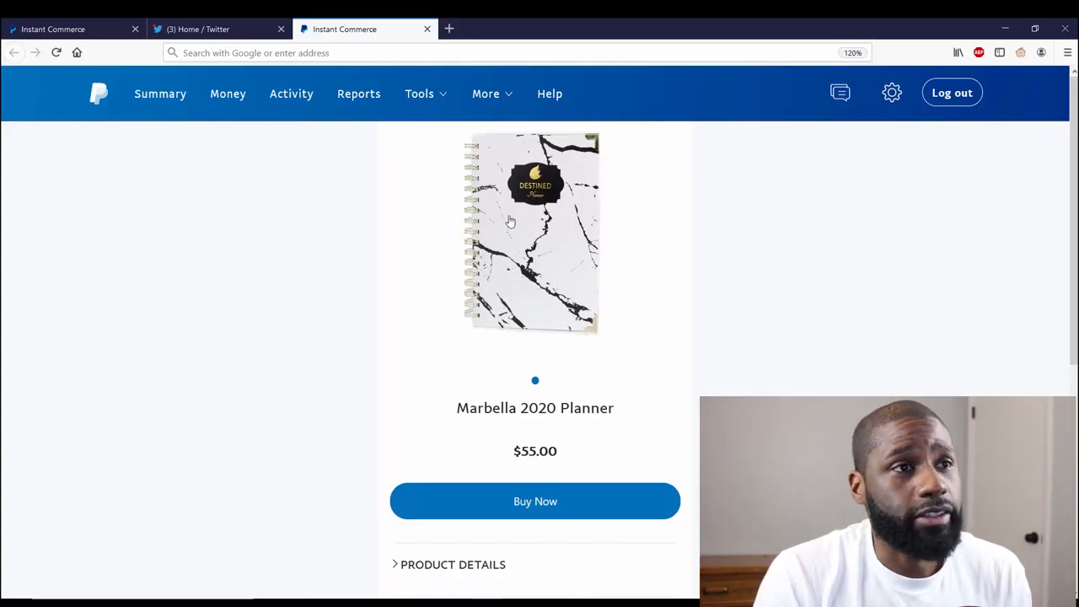
{"action": "mouse_move", "coordinate": [514, 221]}
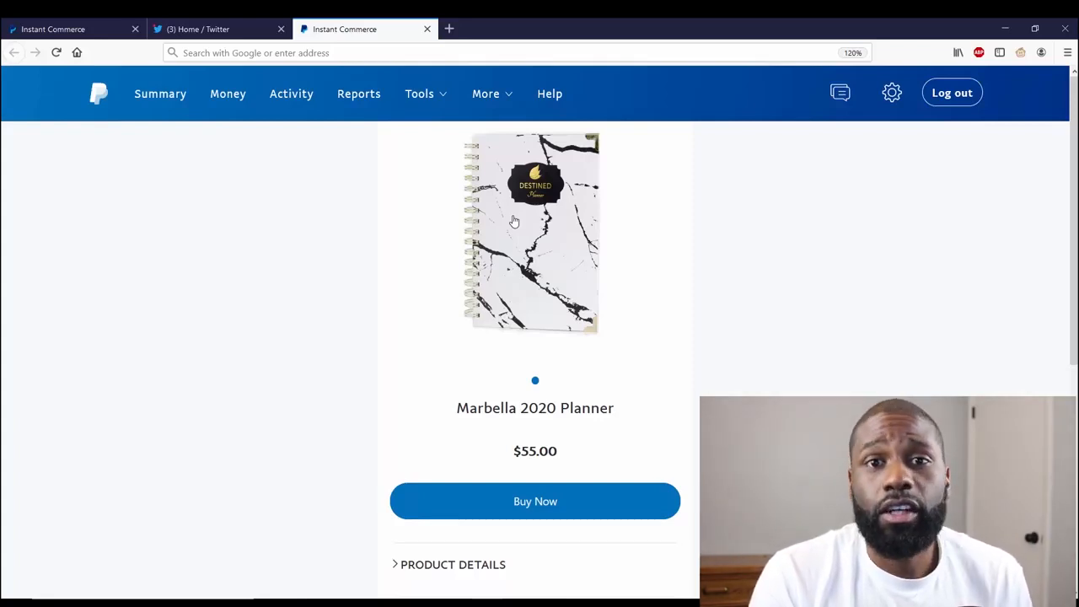
Navigate from the checkout page to destinedplanner.com
{"action": "left_click", "coordinate": [338, 52]}
{"action": "type", "text": "https://destinedplanner.com"}
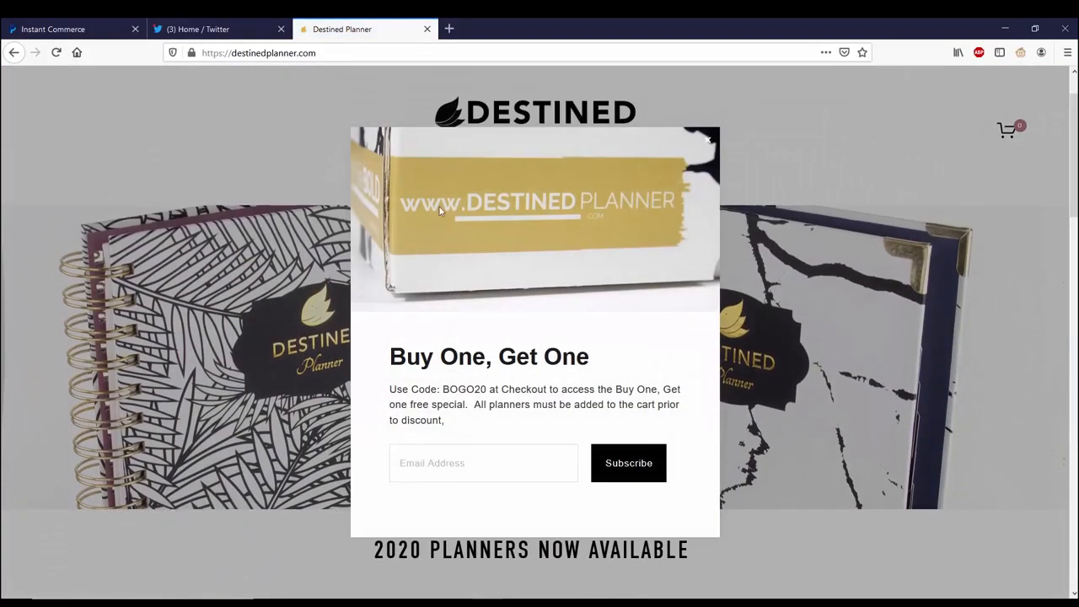
Dismiss the BOGO20 offer popup and scroll to the Meet Marbella planner section
{"action": "left_click", "coordinate": [708, 139]}
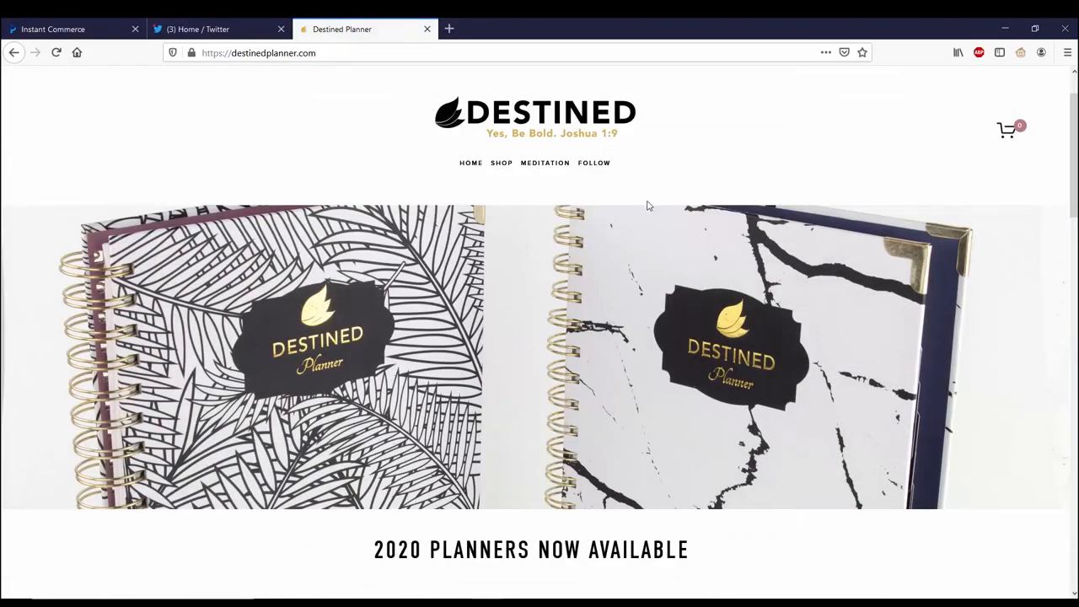
{"action": "scroll", "scroll_direction": "down", "scroll_amount": 3}
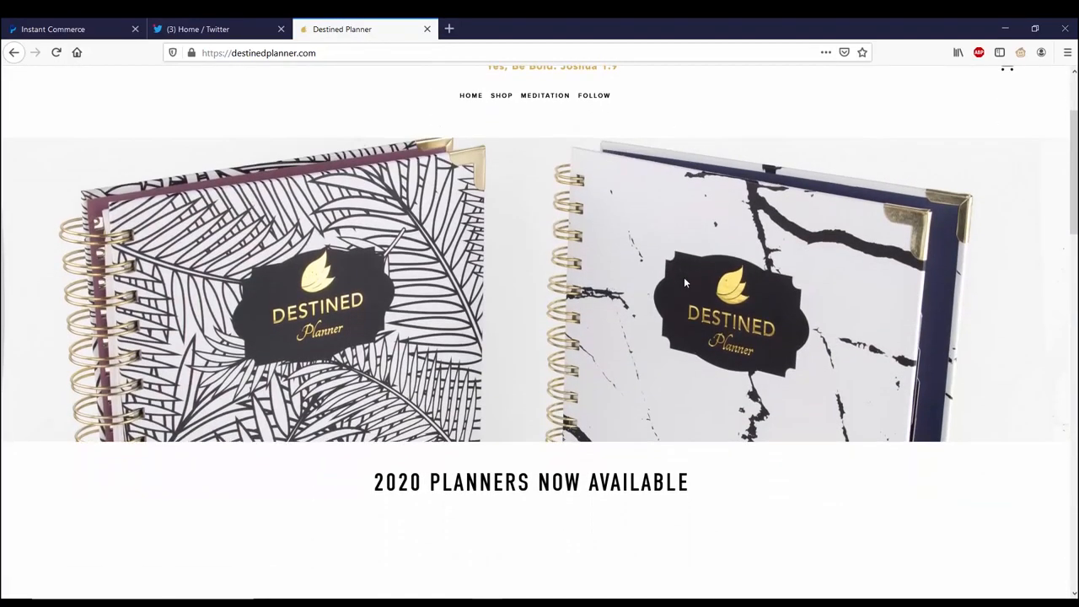
{"action": "scroll", "scroll_direction": "down", "scroll_amount": 3}
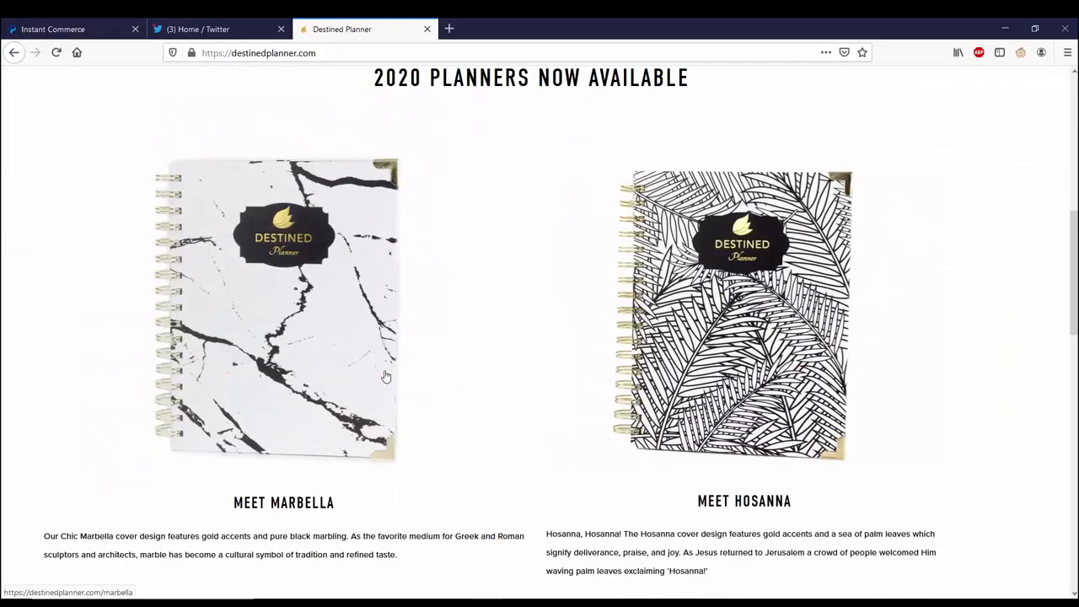
{"action": "scroll", "scroll_direction": "down", "scroll_amount": 3}
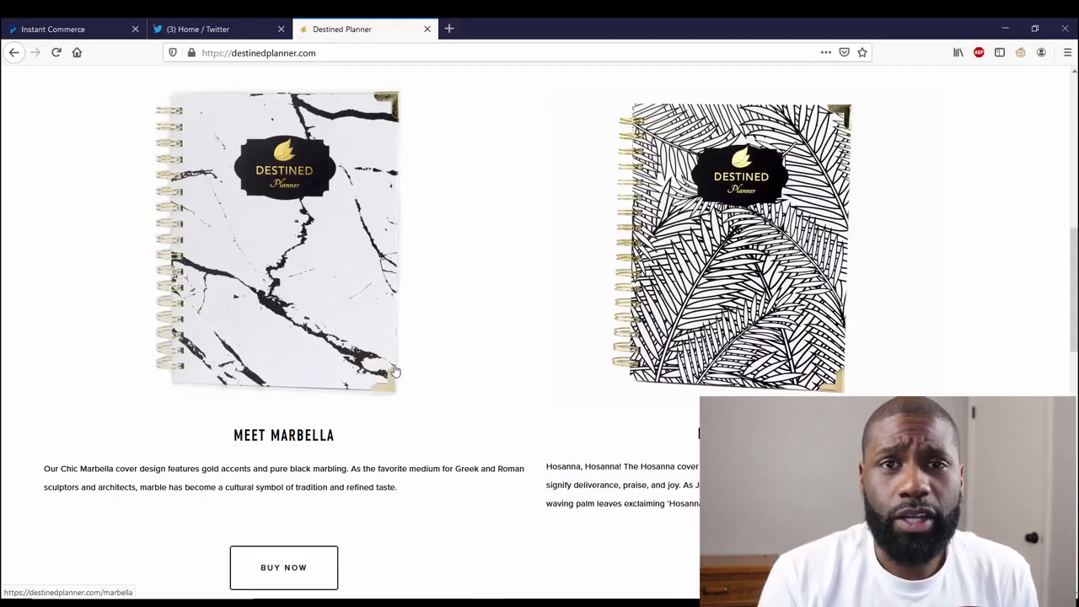
{"action": "mouse_move", "coordinate": [421, 346]}
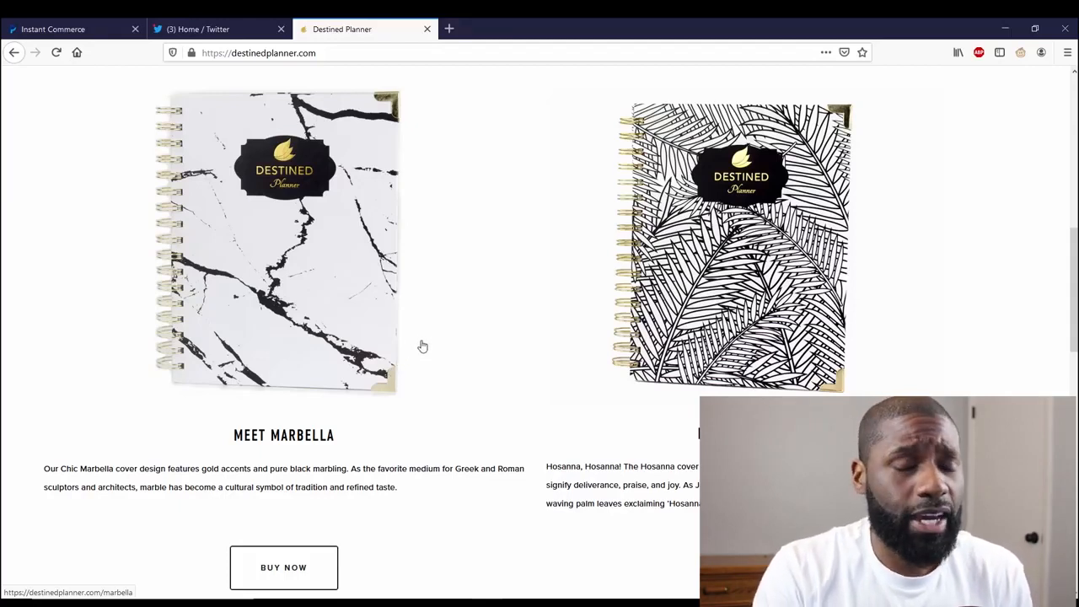